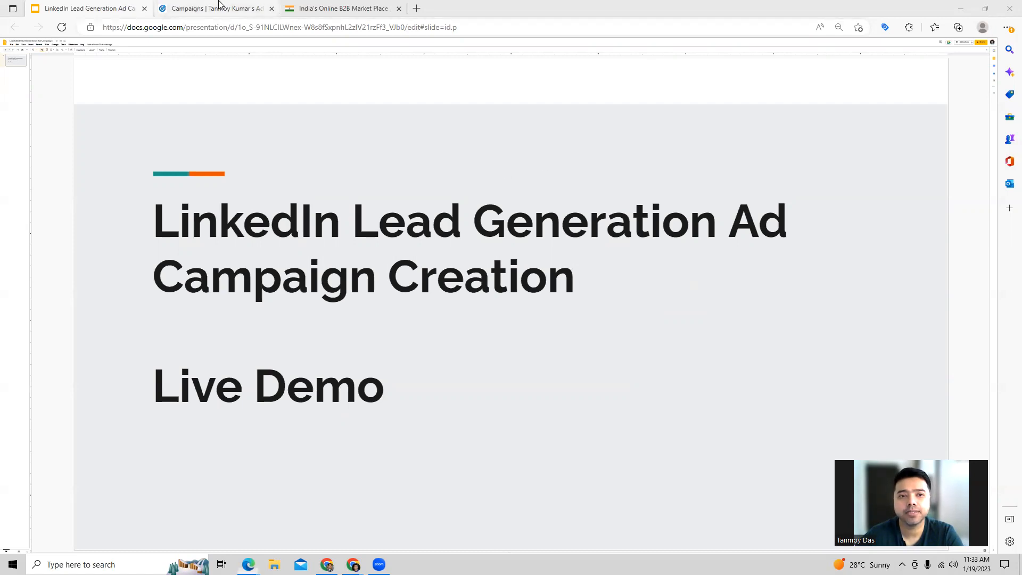
Switch from the Google Slides deck to the LinkedIn Campaign Manager campaigns list
click(215, 8)
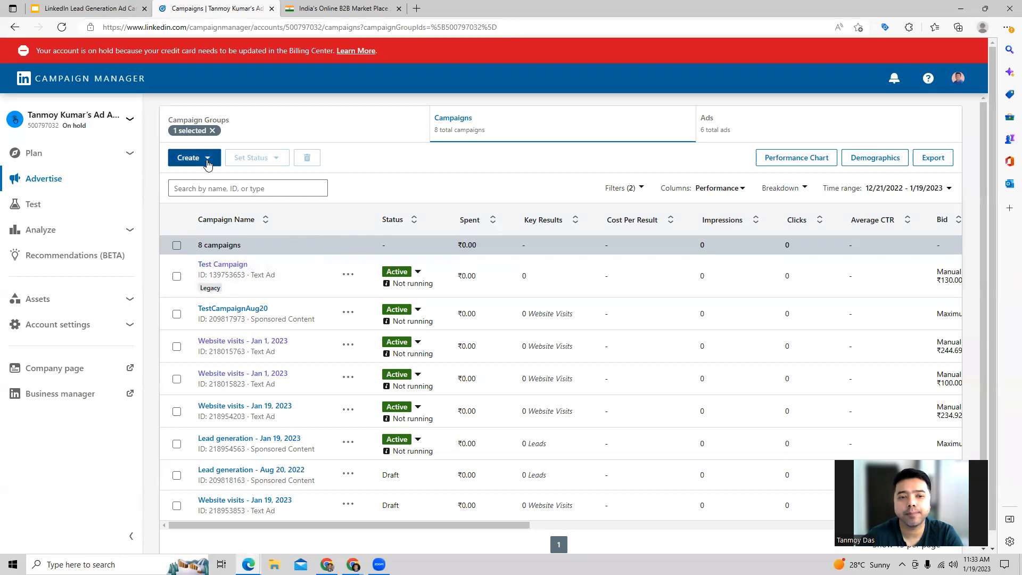
Create a new campaign in the Default Campaign Group and advance to objective selection
click(194, 157)
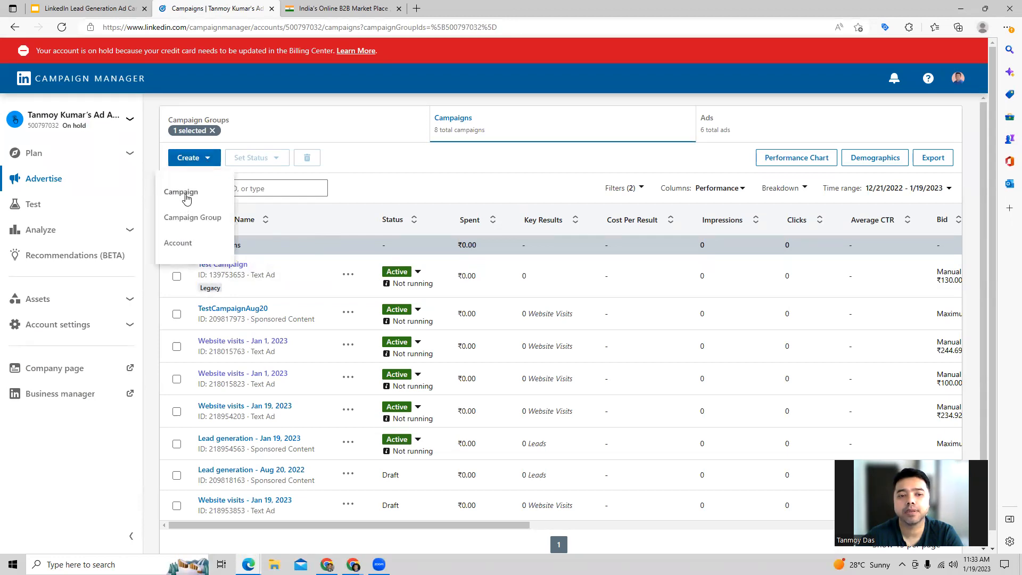
click(181, 191)
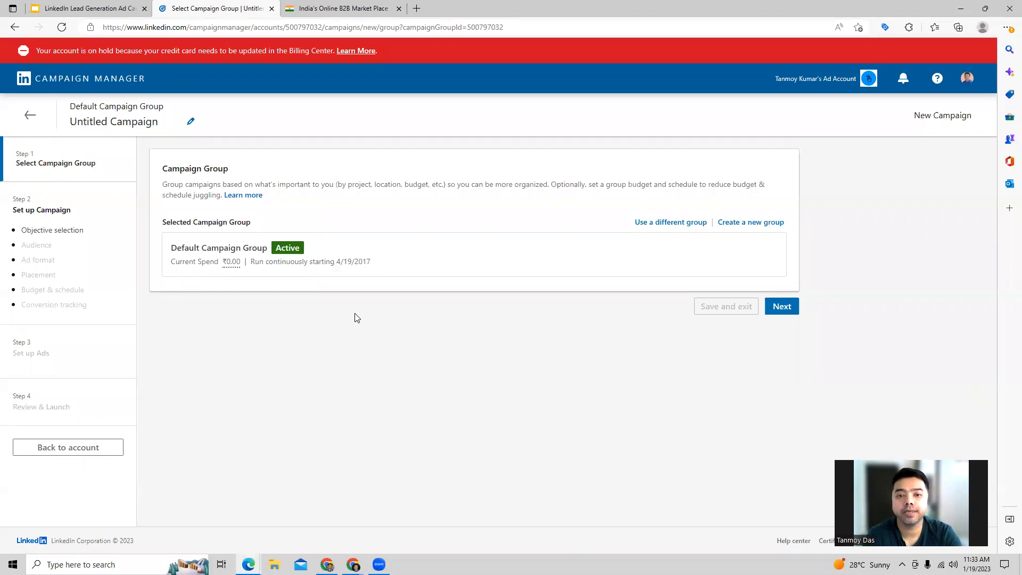
click(781, 307)
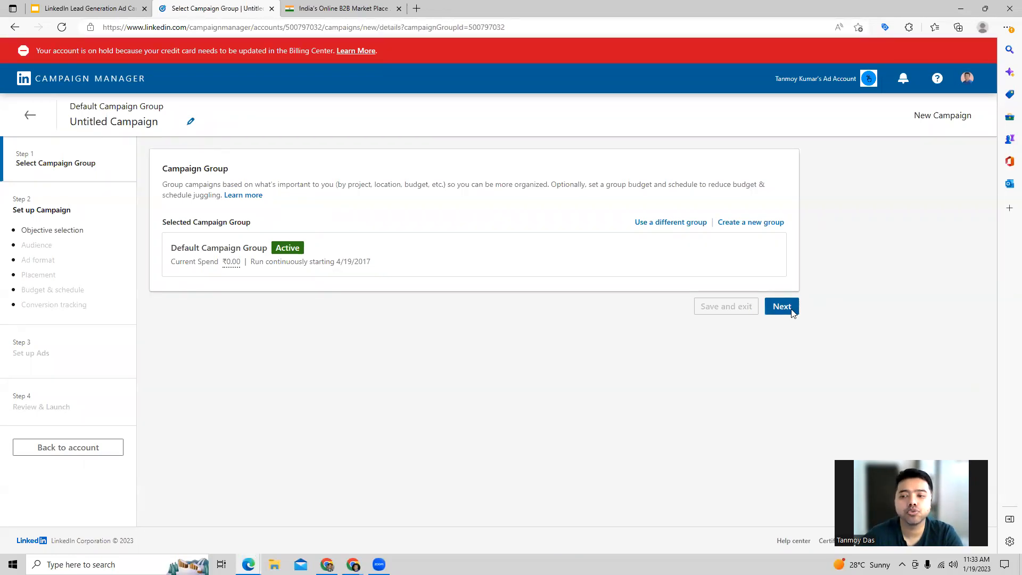
click(781, 306)
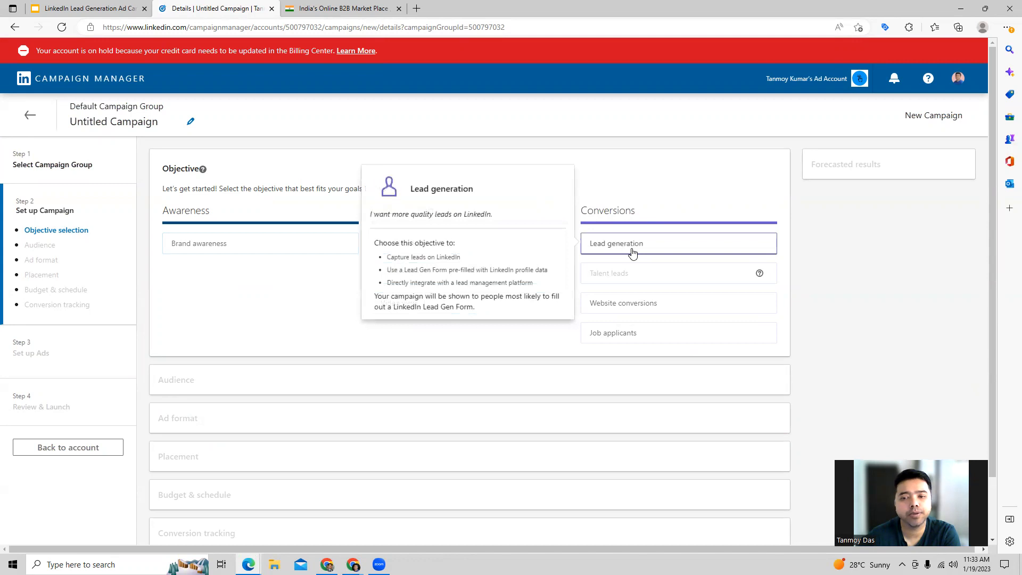
Choose the Lead generation objective and rename the campaign 'Lead generationJan19'
click(677, 243)
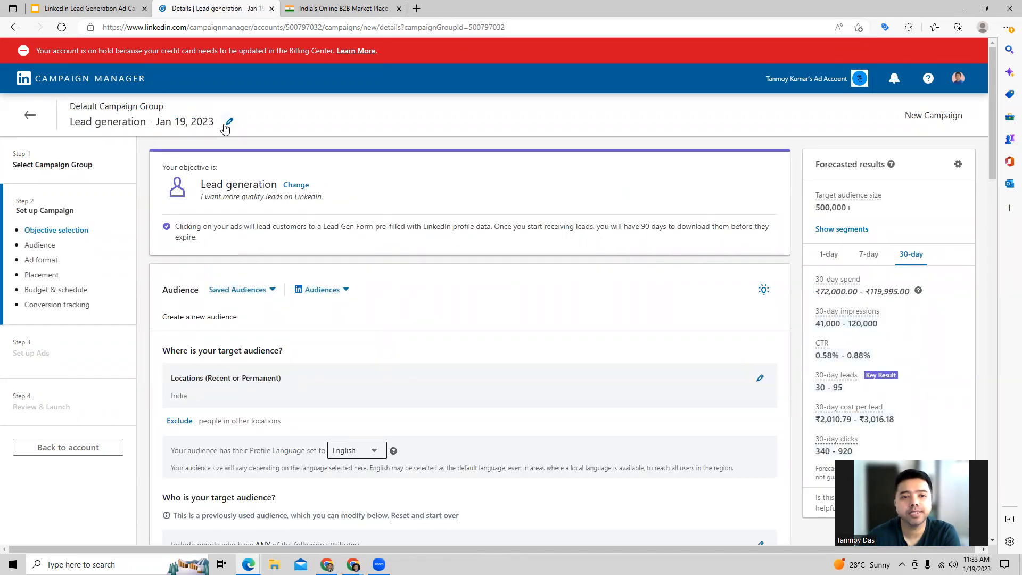
click(228, 122)
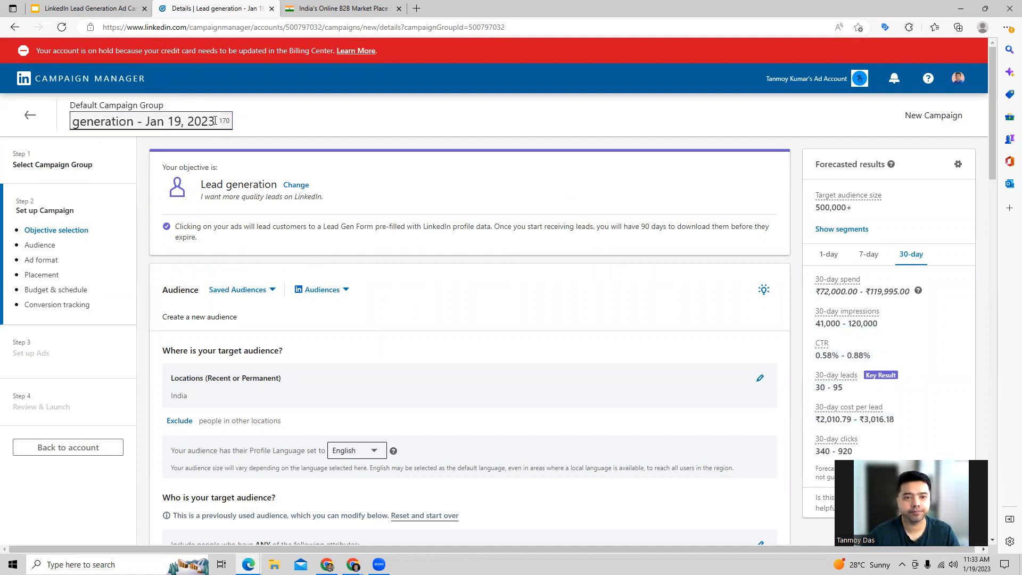
text(Lead generationJan)
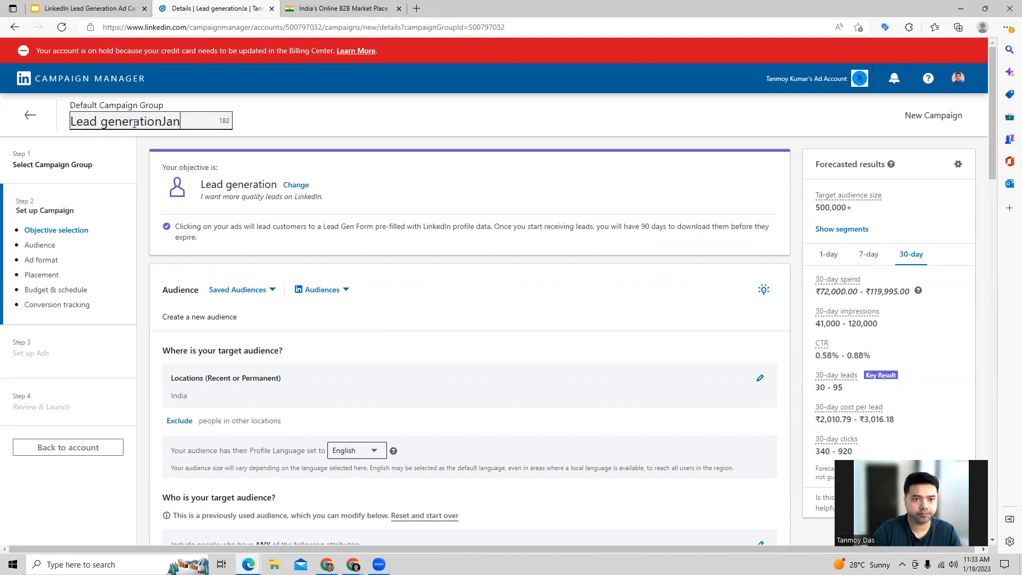
text(19)
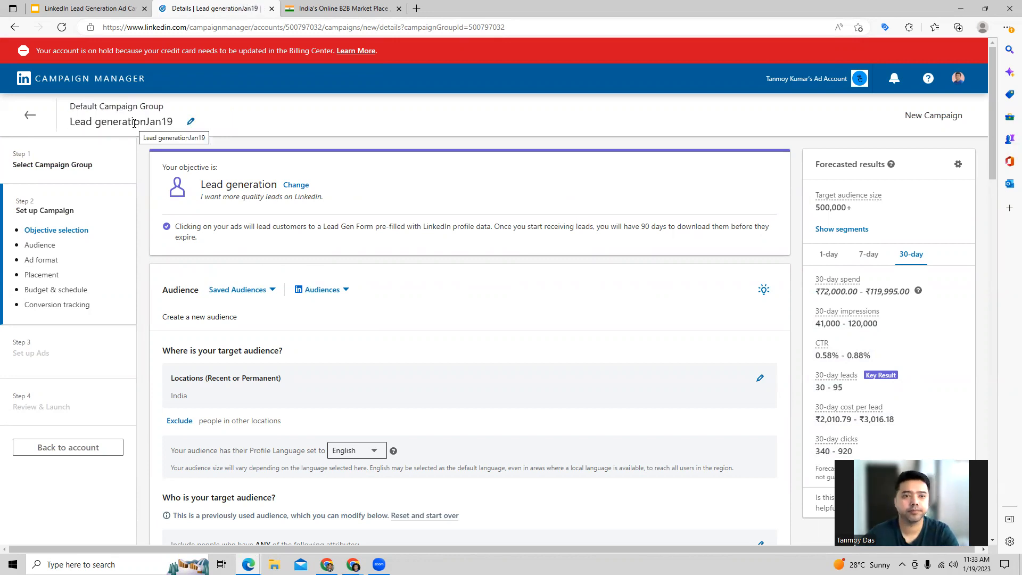
scroll(down, 3)
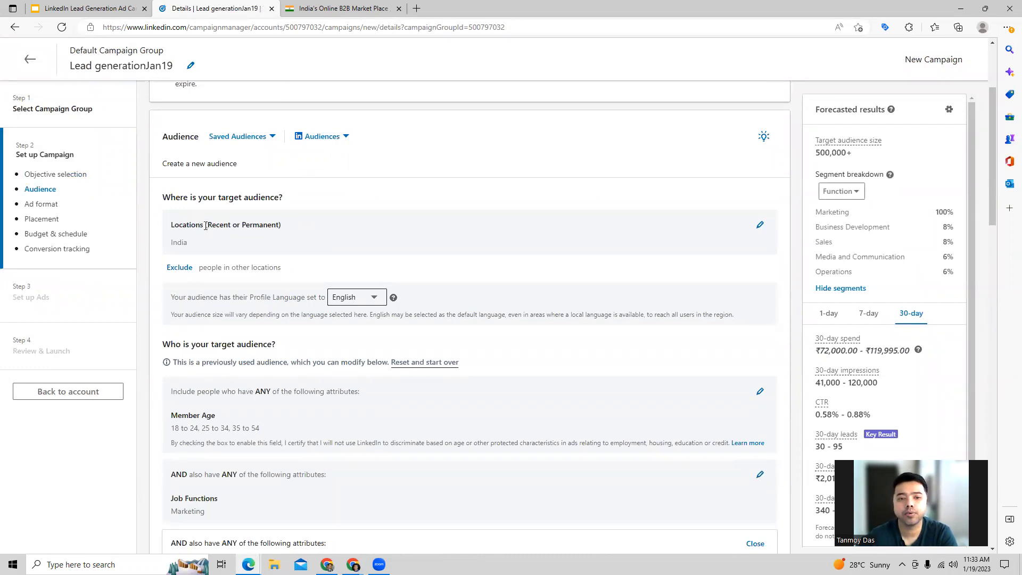
Add New York and New Jersey, United States, to the target locations
click(760, 225)
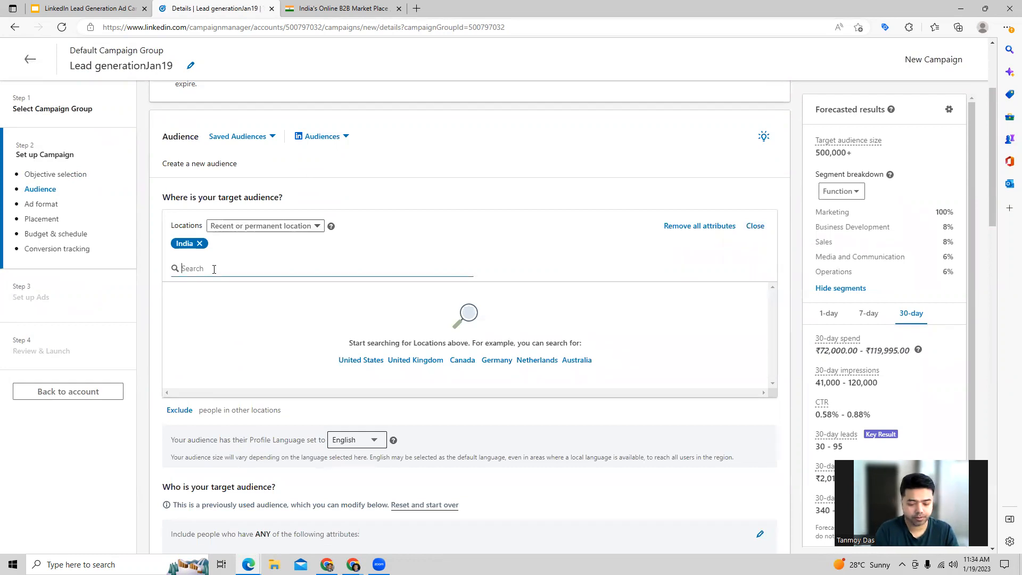
text(new york)
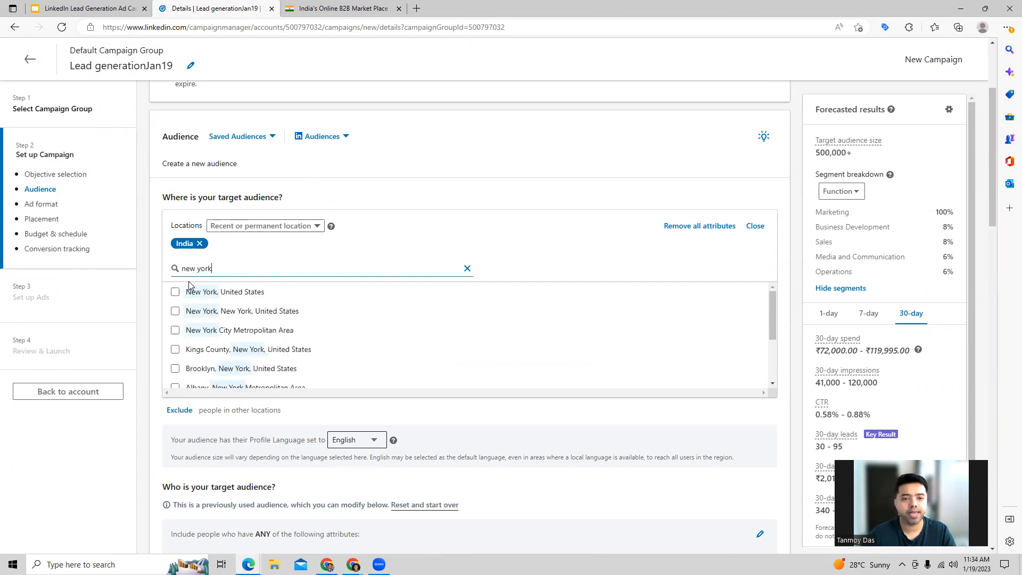
click(175, 291)
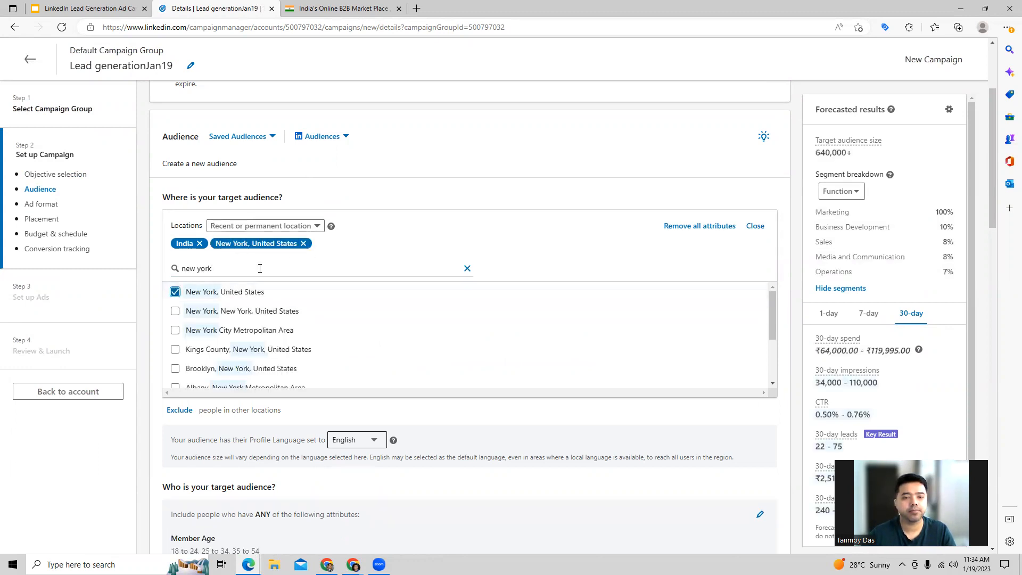
key(Backspace)
text(jerse)
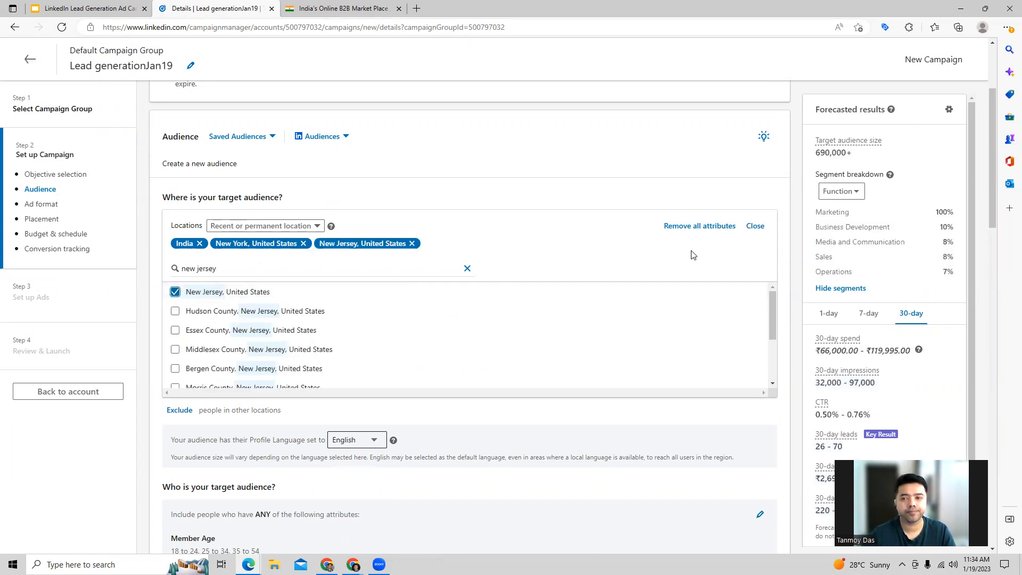
click(754, 226)
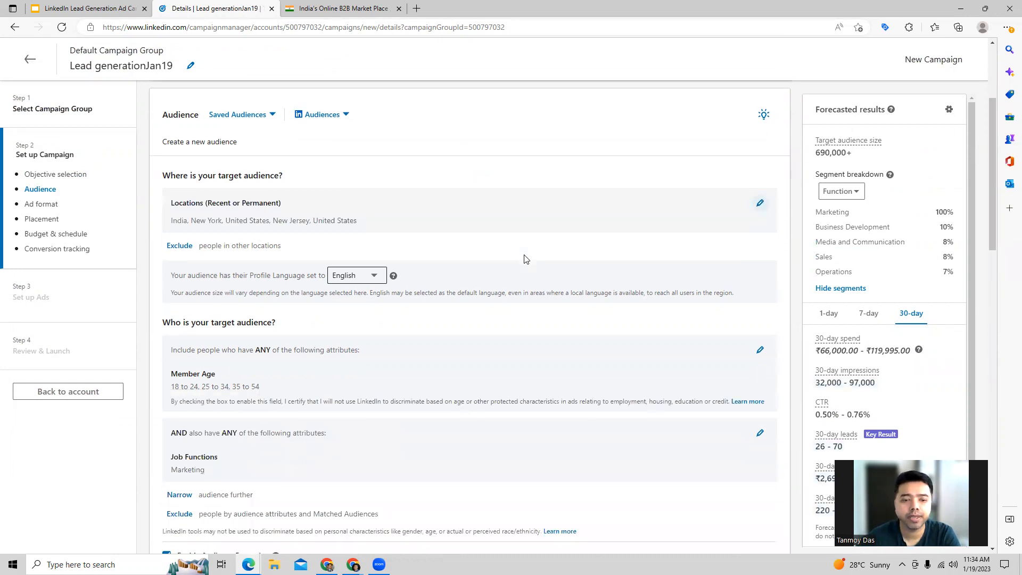
scroll(down, 3)
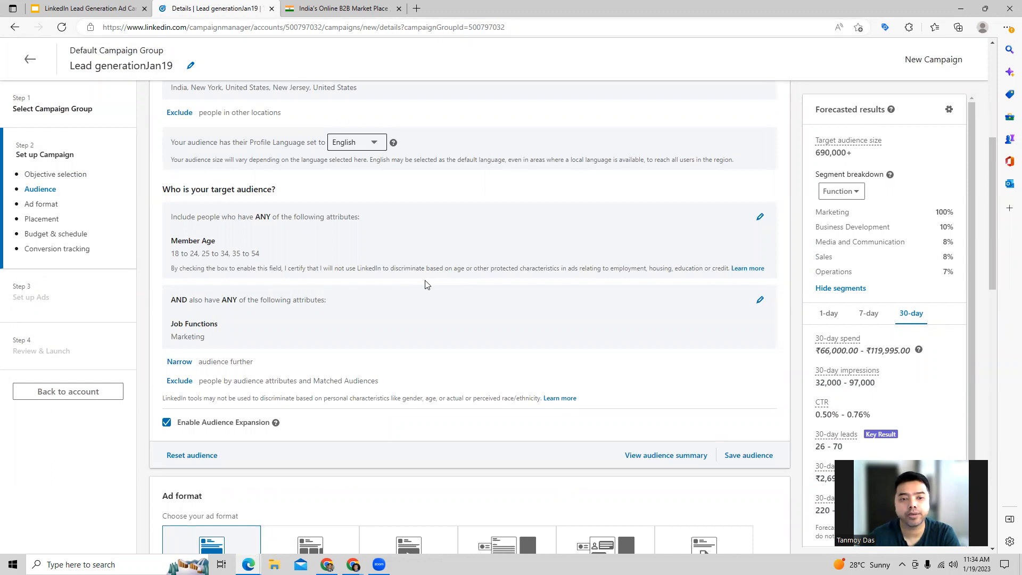
Review the member age targeting under Demographics (ages 18–54)
click(759, 217)
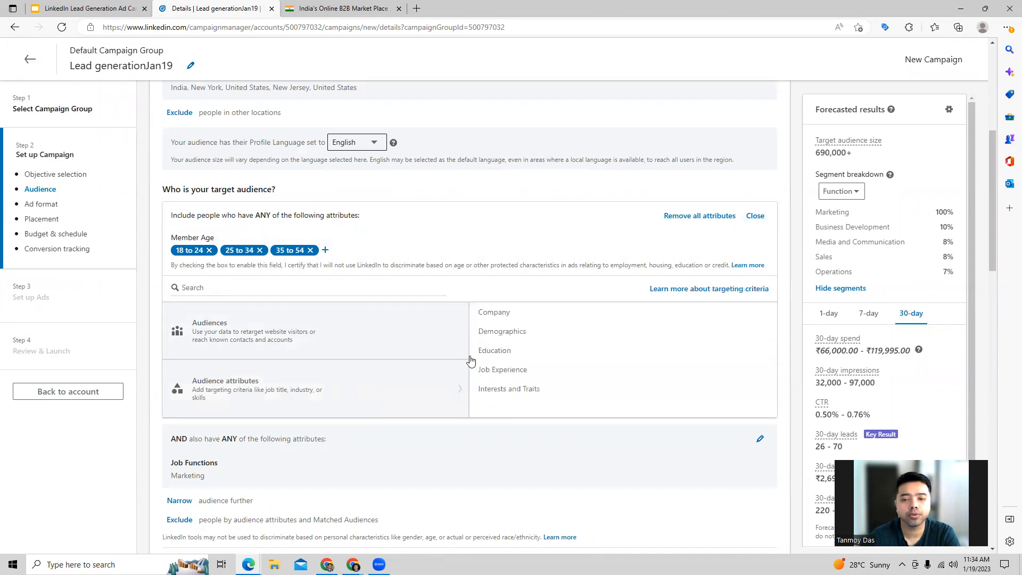
click(502, 331)
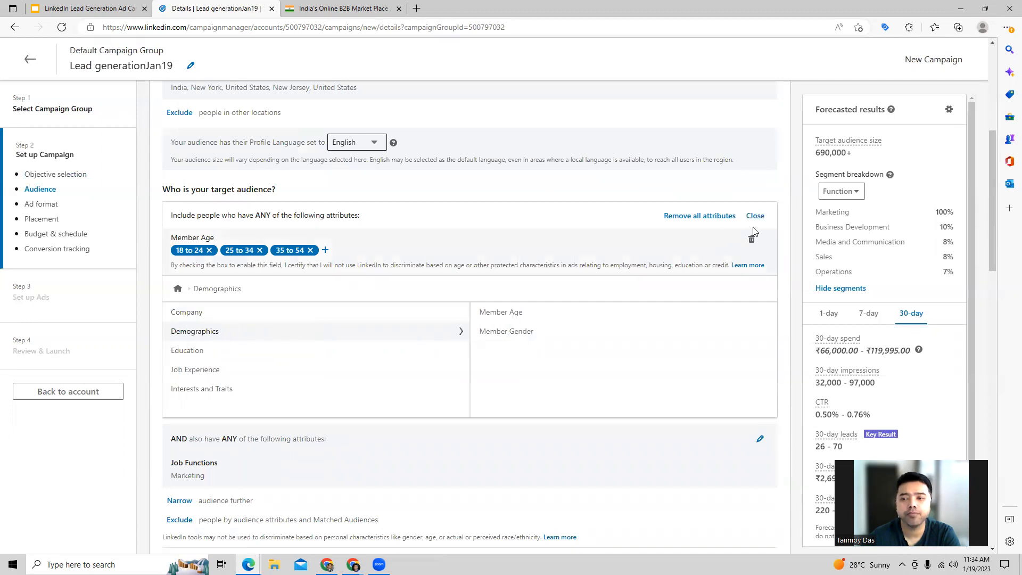
click(755, 215)
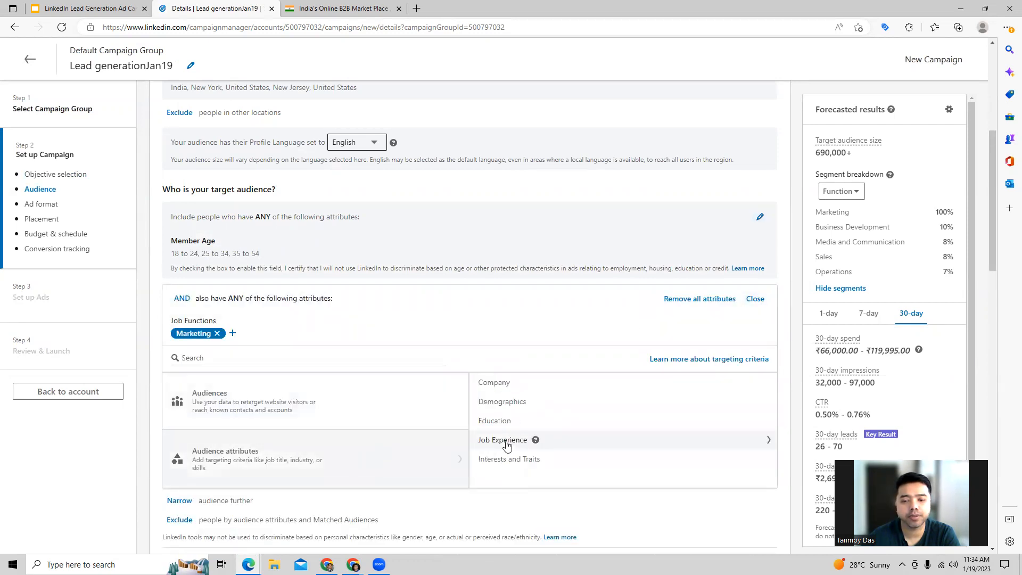
Add Engineering to the targeted job functions alongside Marketing
click(503, 439)
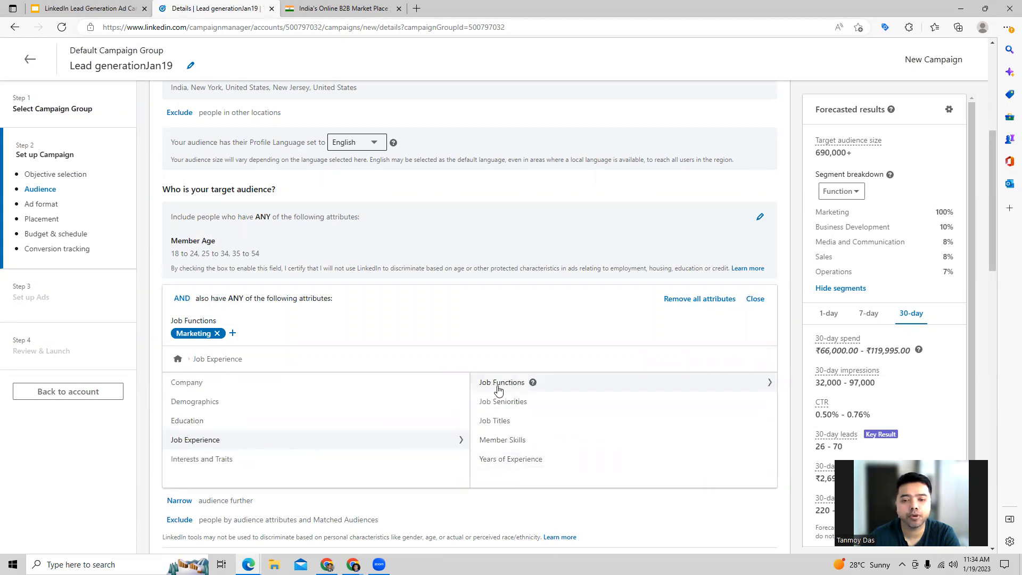
click(502, 382)
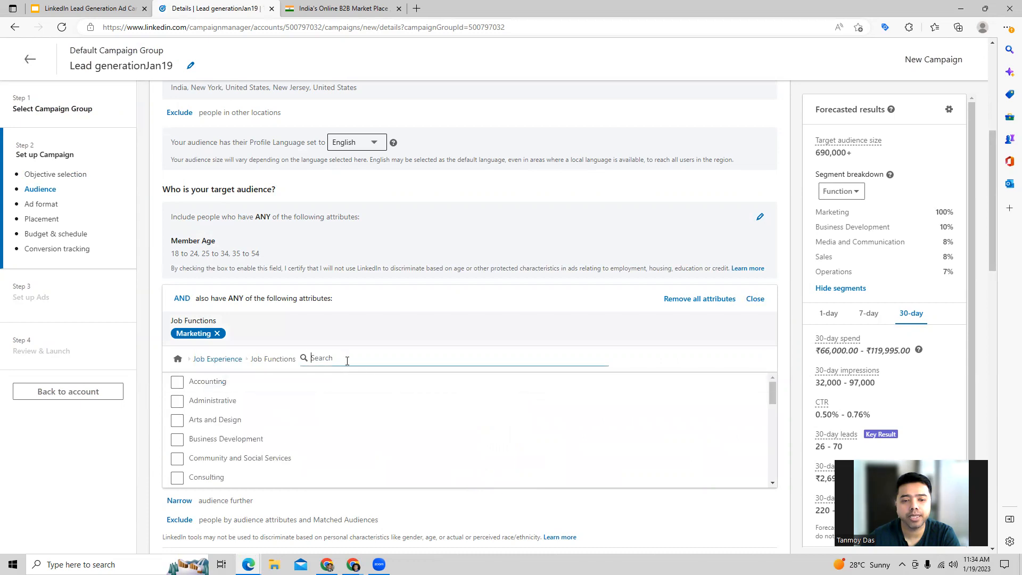
text(it)
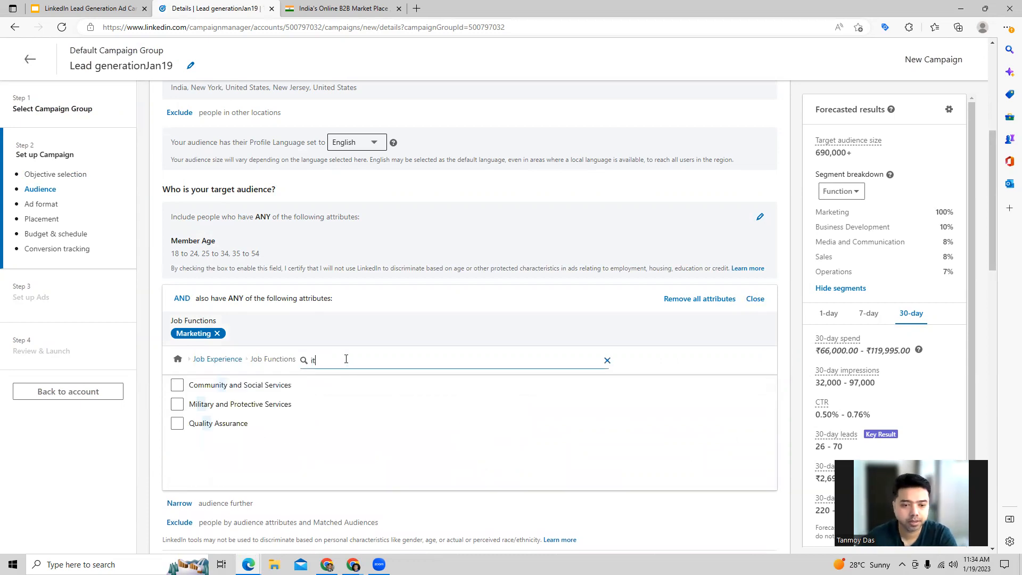
click(606, 360)
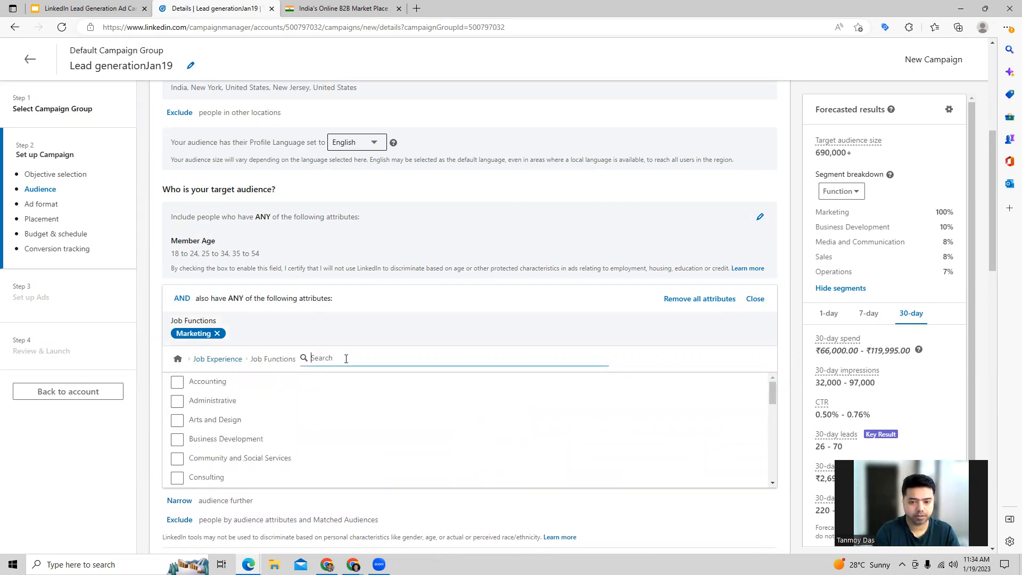
text(in)
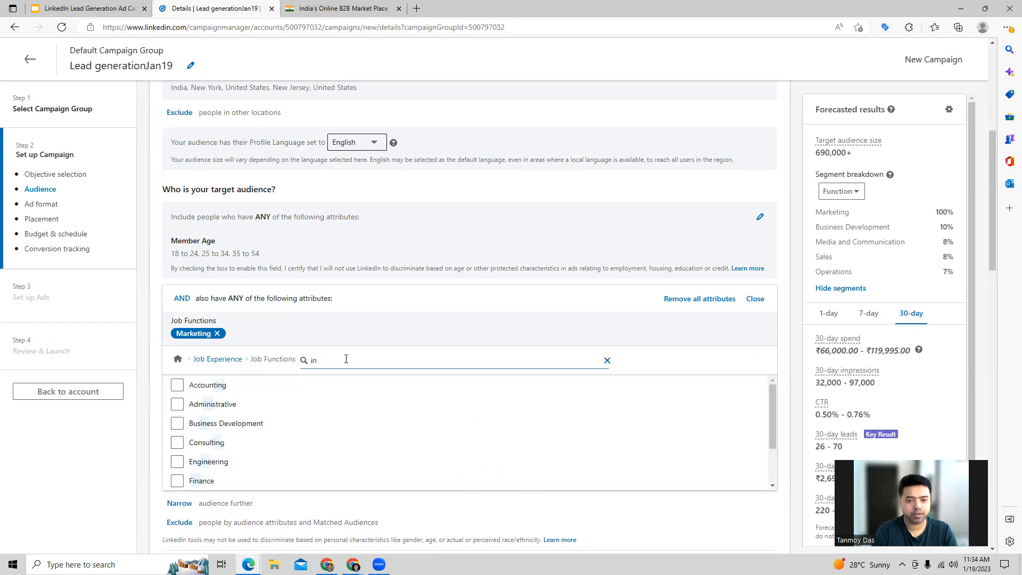
click(607, 360)
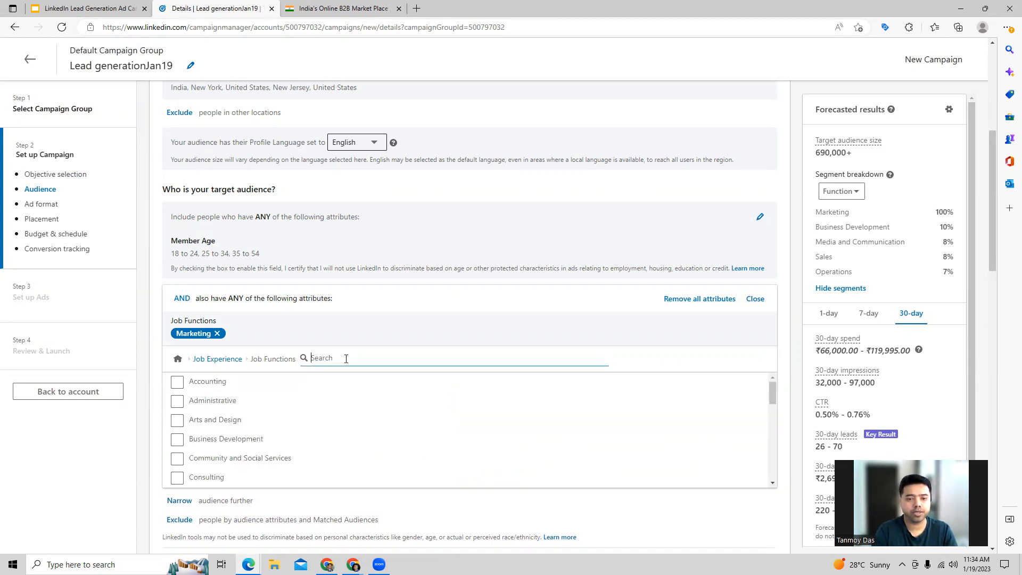
text(en)
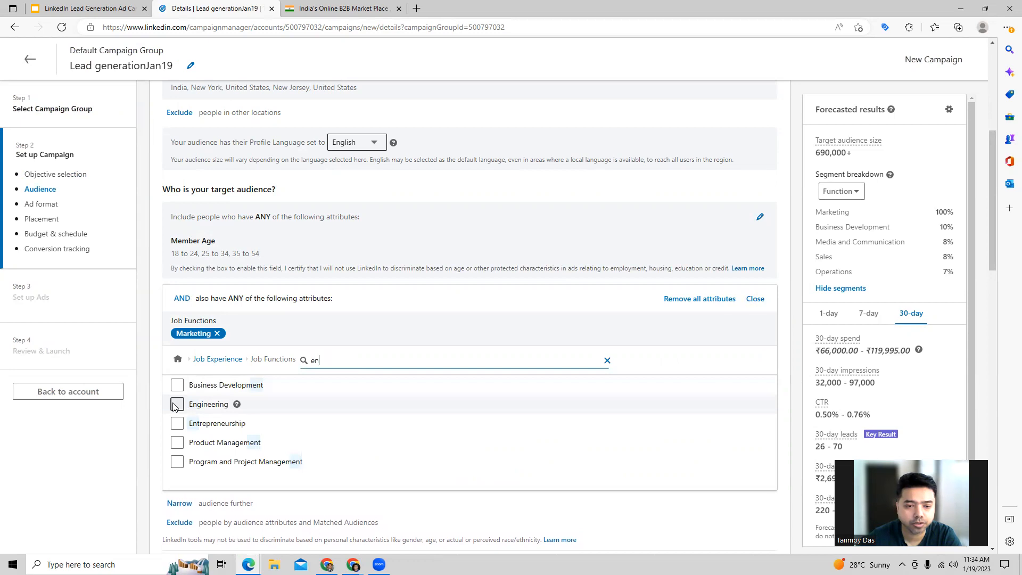
click(177, 404)
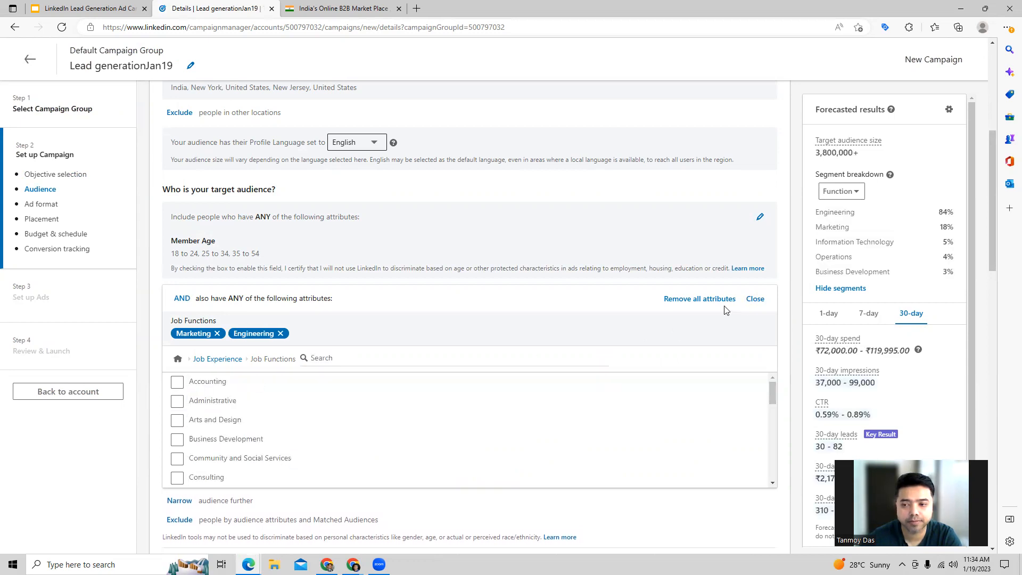
click(754, 298)
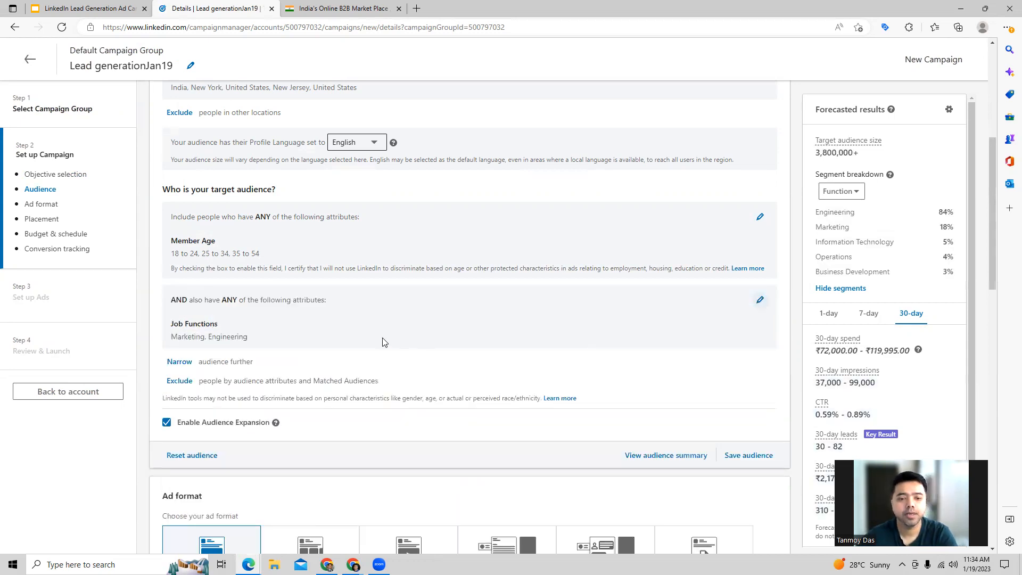
scroll(down, 3)
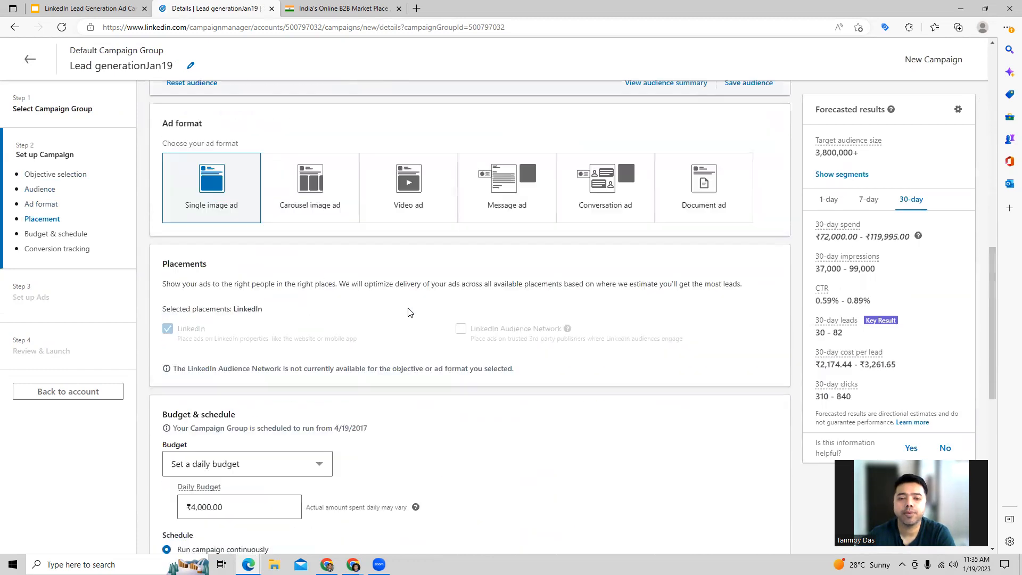
scroll(down, 3)
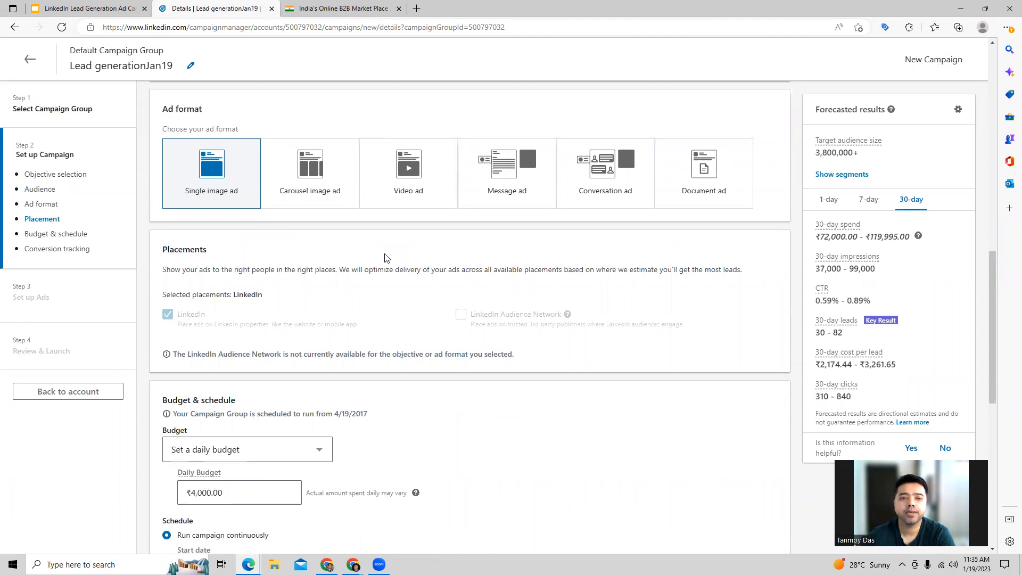
mouse_move(215, 200)
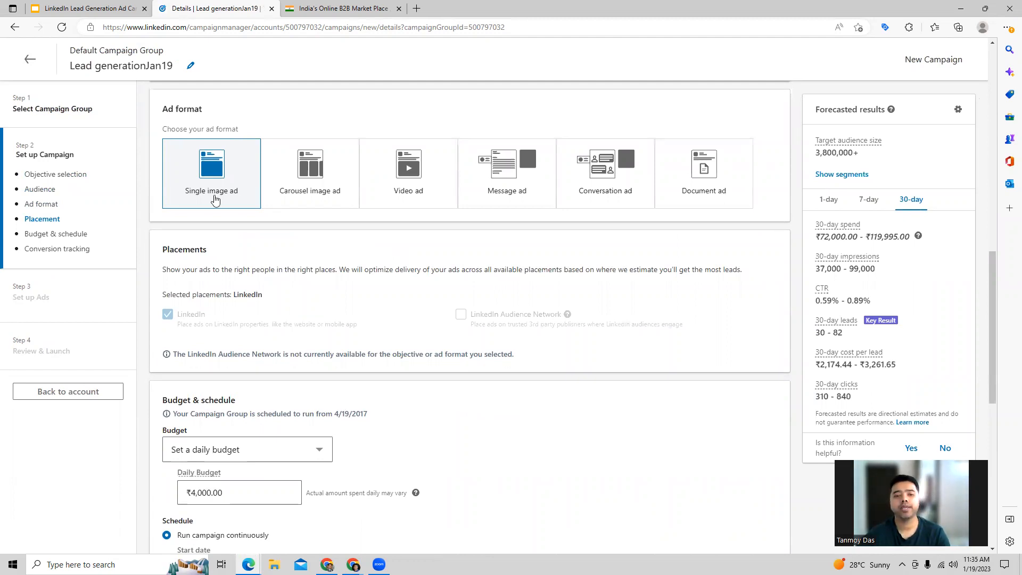
mouse_move(380, 265)
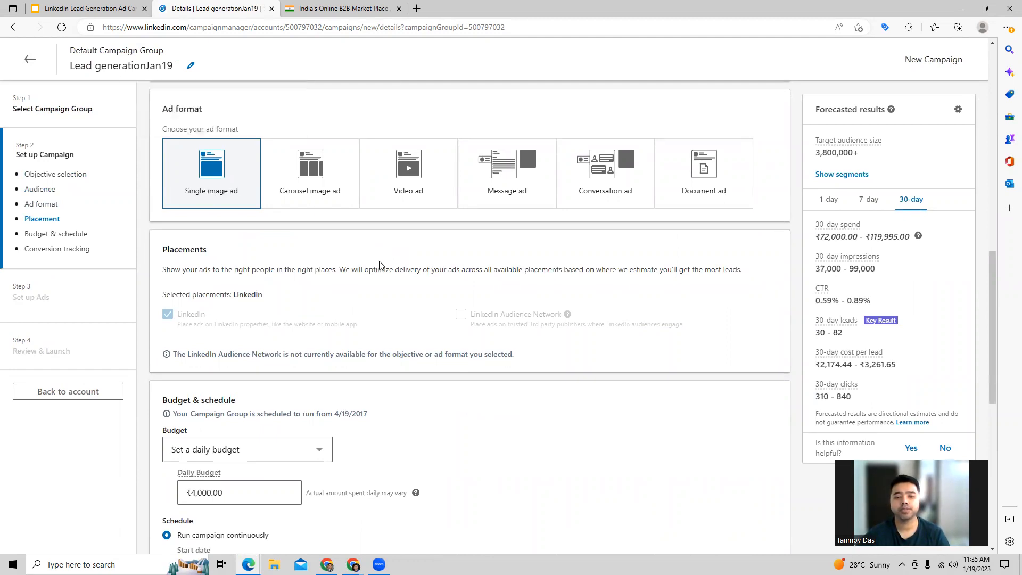
scroll(down, 3)
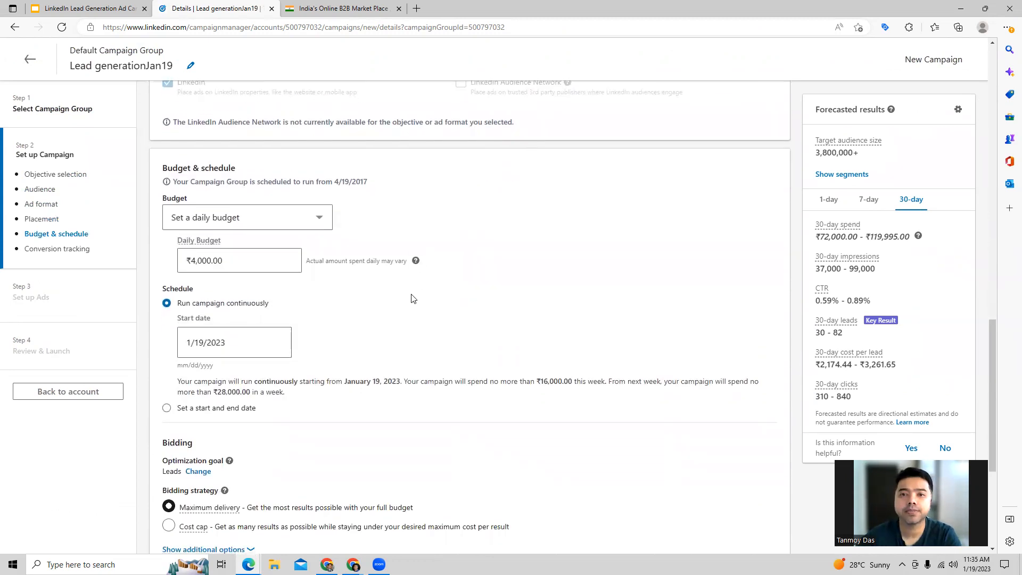
Schedule the campaign from 1/19/2023 to 2/28/2023 and track Lead Gen conversions
click(238, 261)
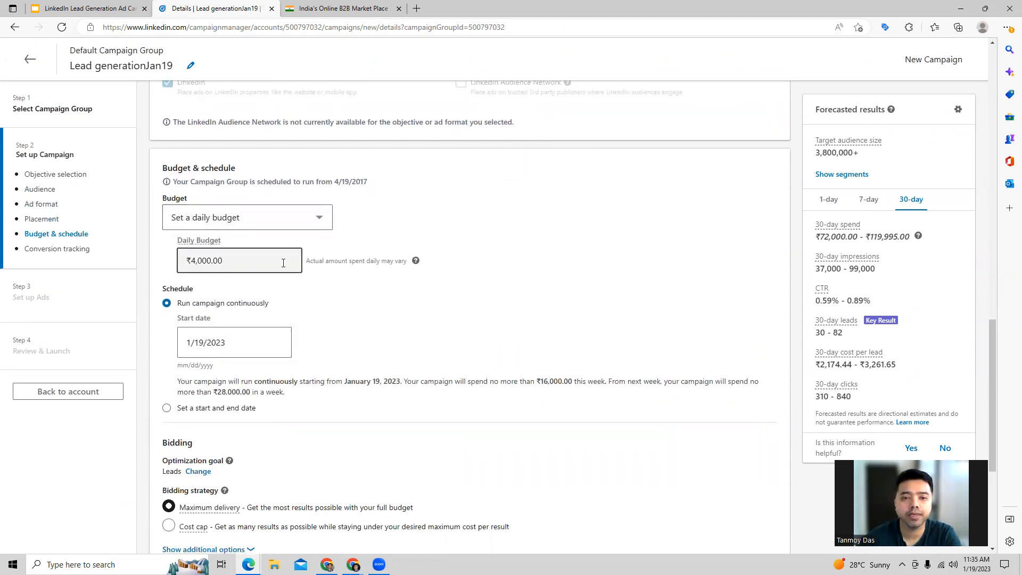
scroll(down, 3)
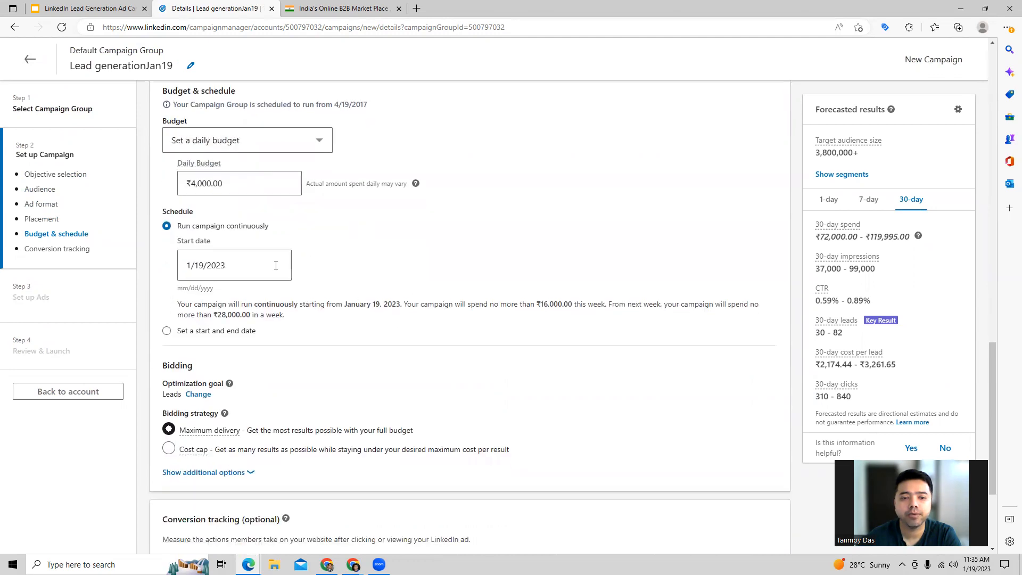
click(167, 242)
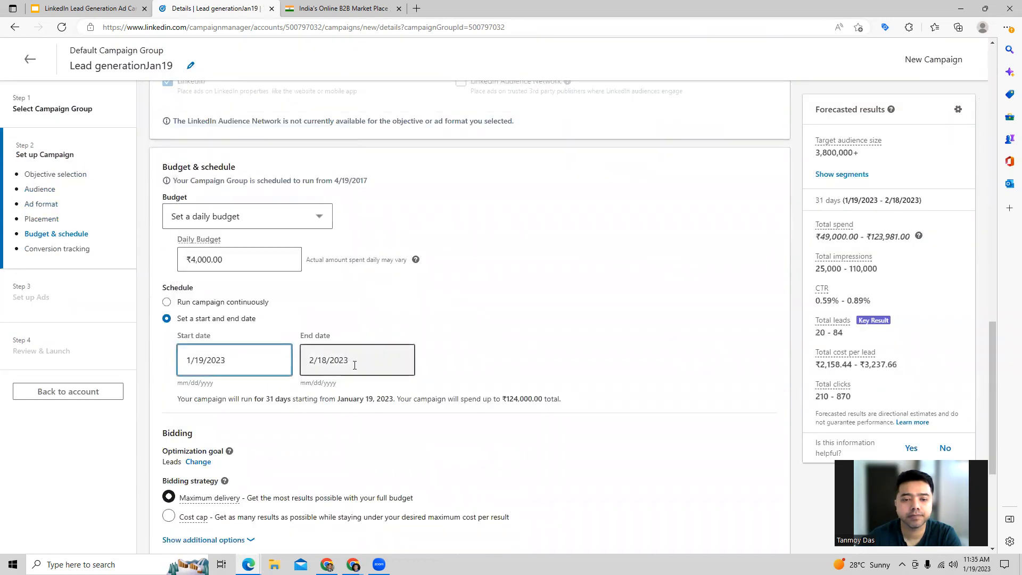
click(356, 360)
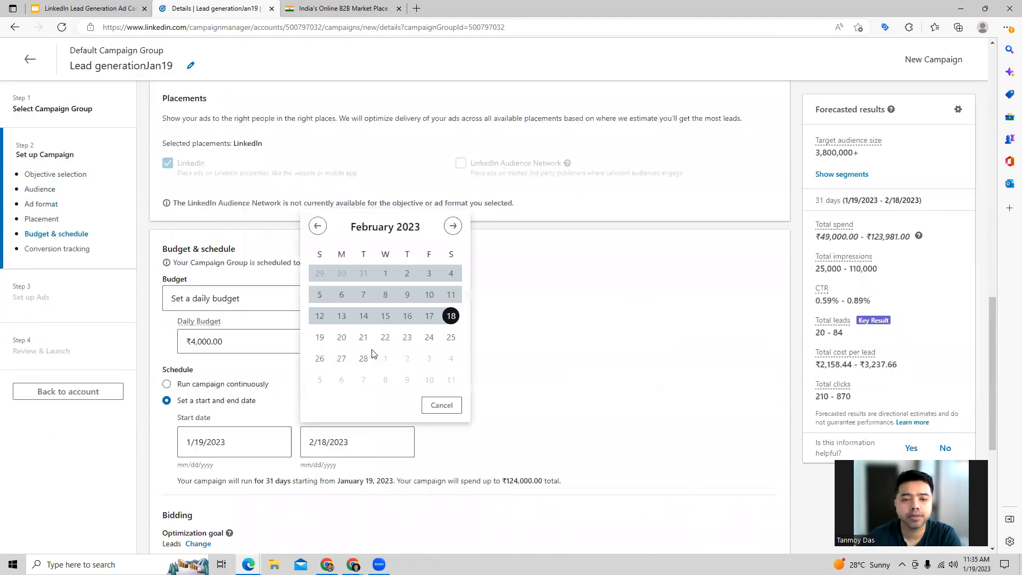
click(363, 358)
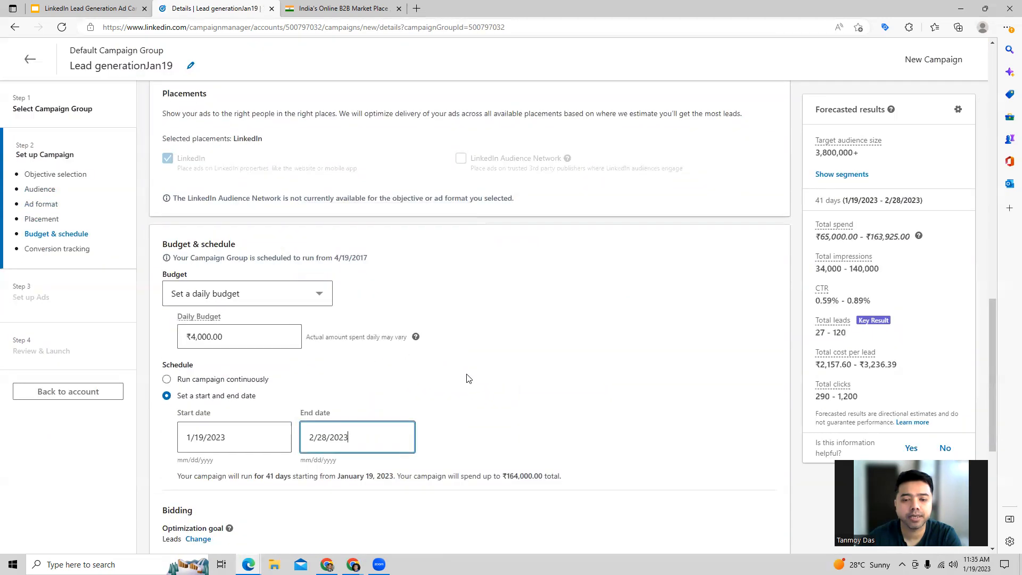
scroll(down, 3)
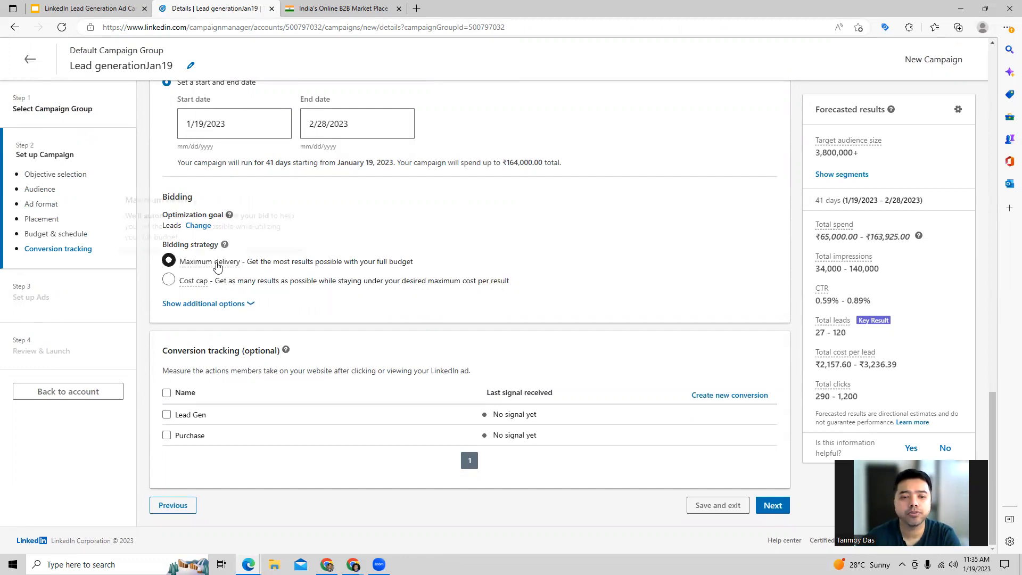
mouse_move(218, 261)
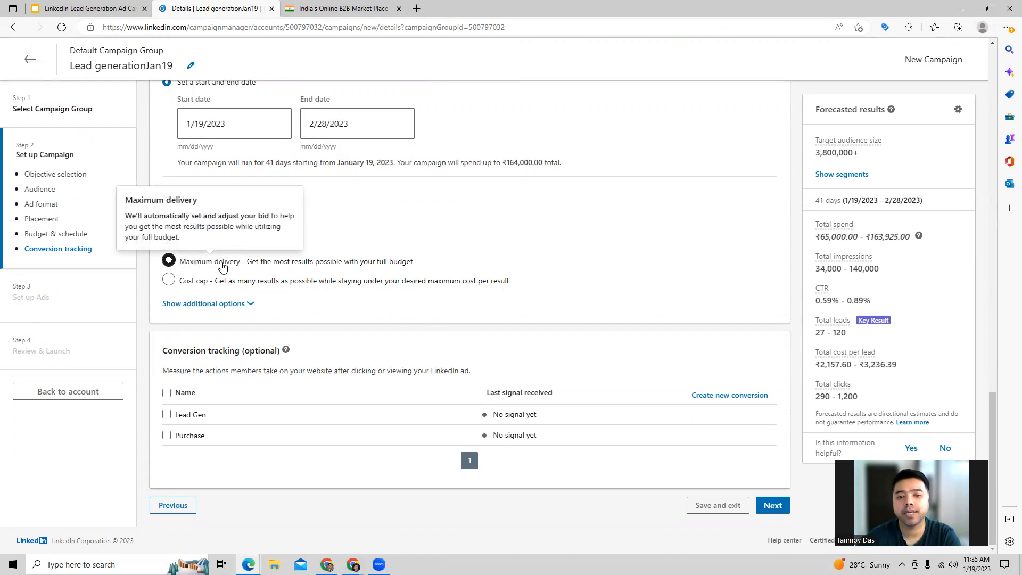
mouse_move(345, 299)
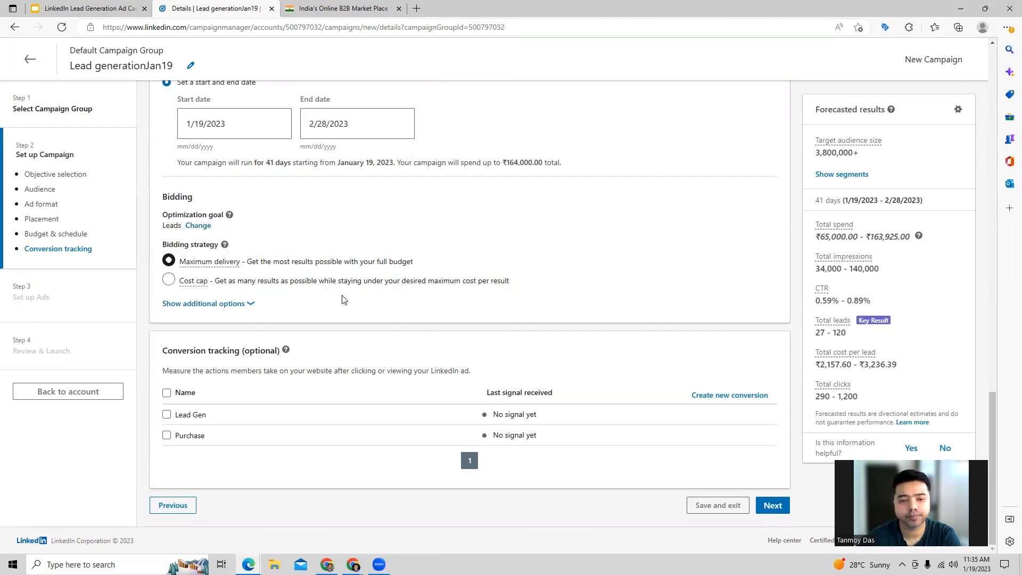
mouse_move(266, 434)
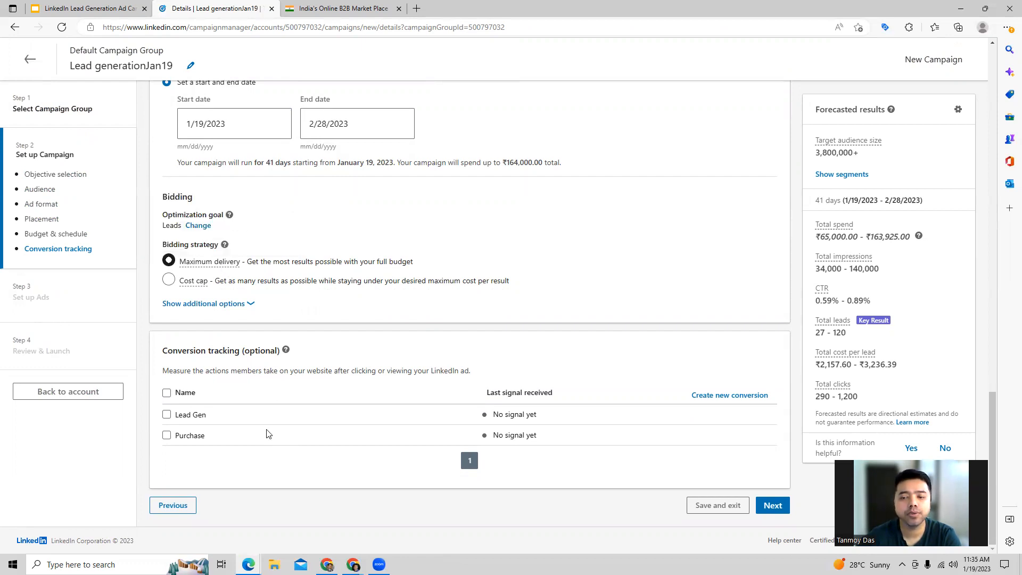
mouse_move(264, 394)
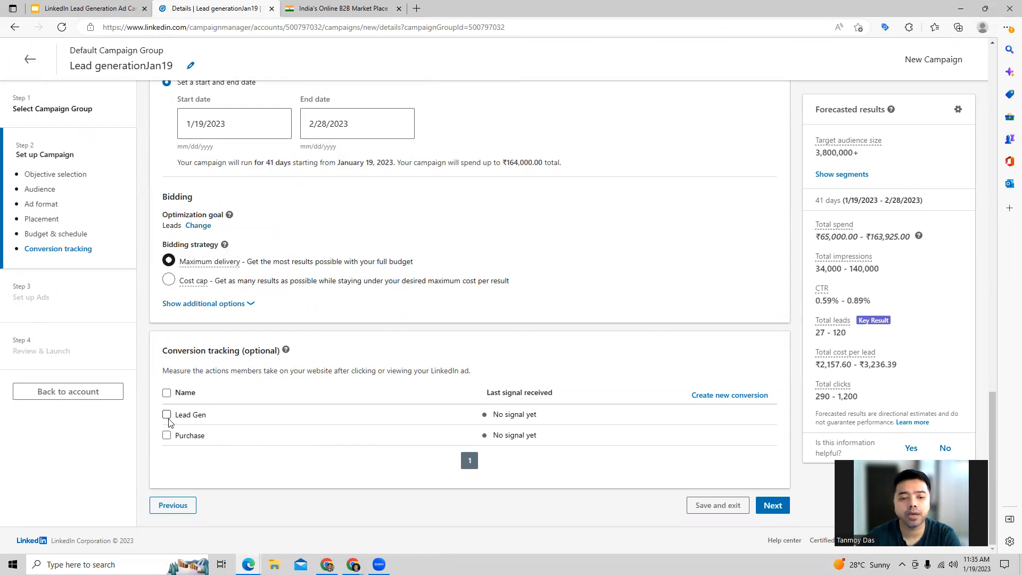
click(167, 414)
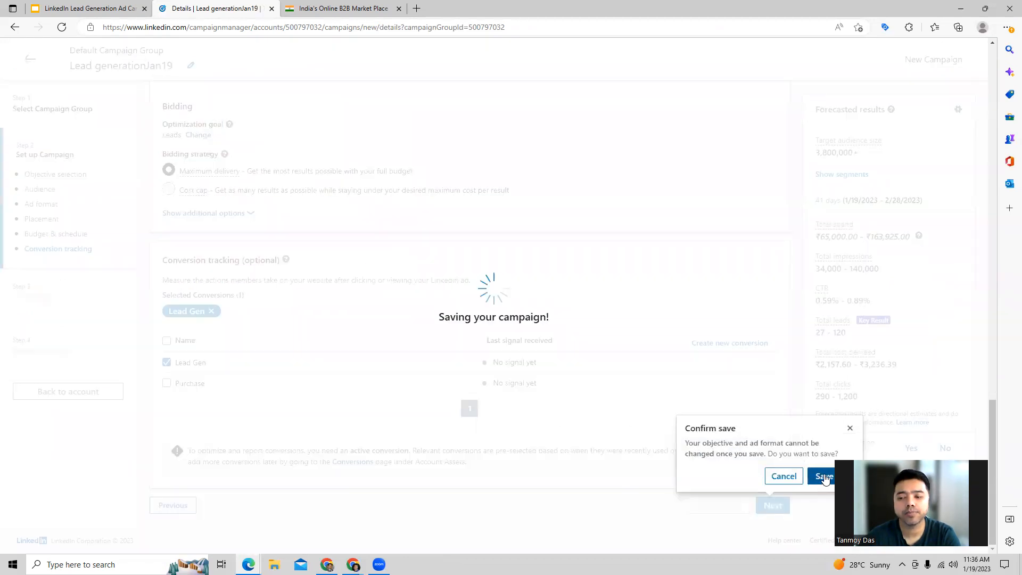
Confirm saving the campaign to reach the Set up Ads step
click(824, 476)
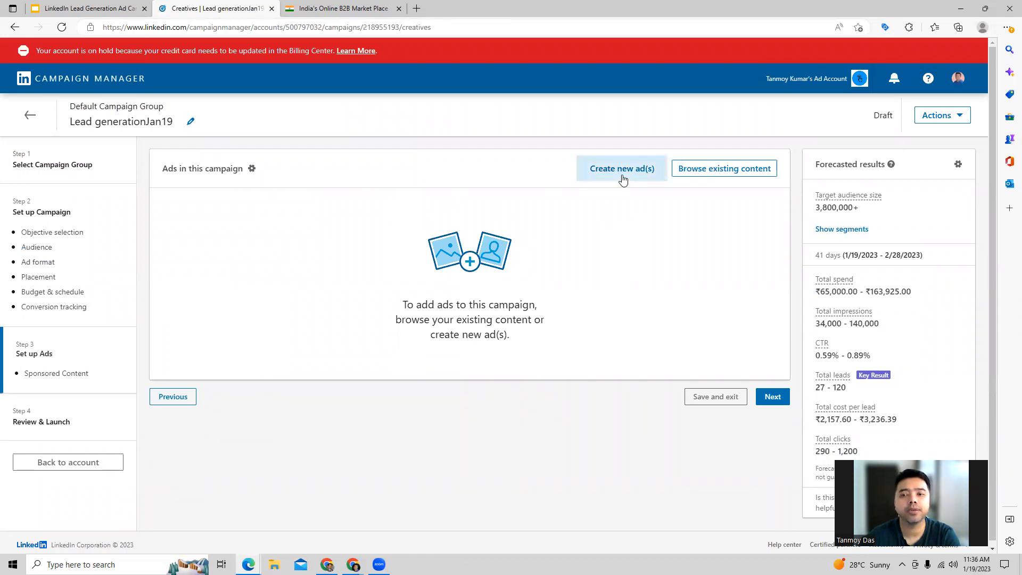
Start a new ad and name it 'Lead Ge AdJan19'
click(620, 168)
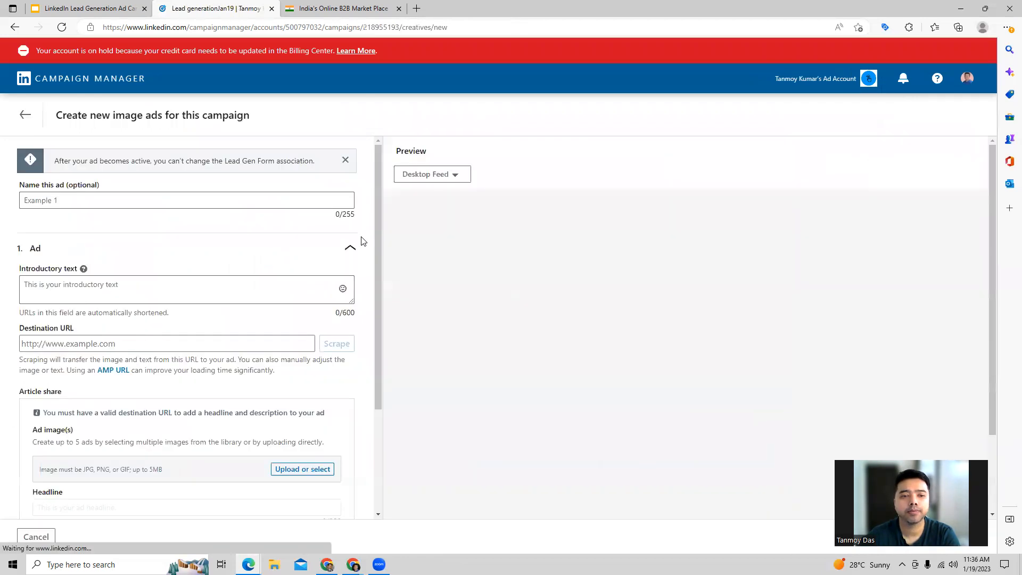
click(187, 200)
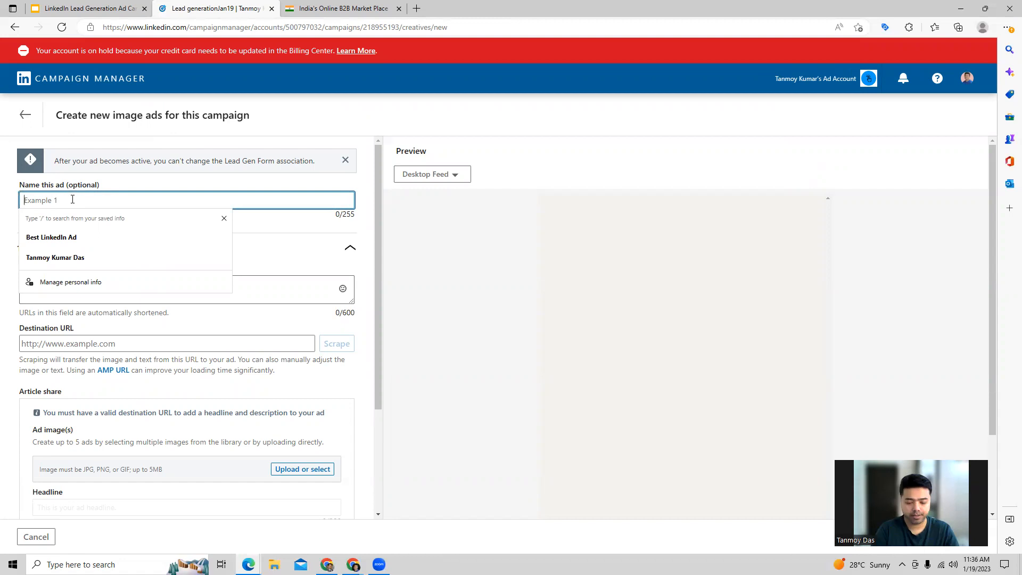
text(LEad Gen)
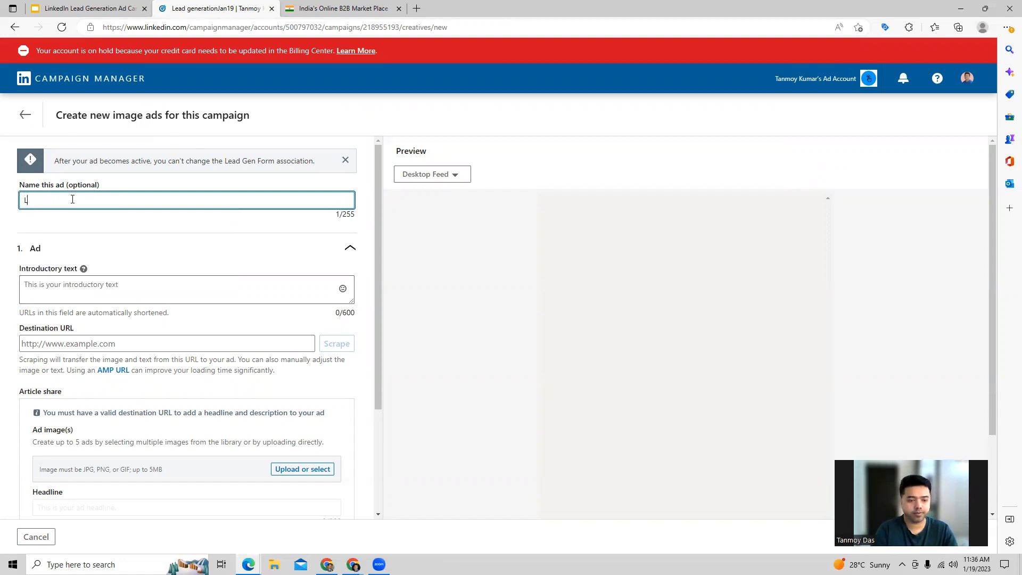
text(Lead Ge)
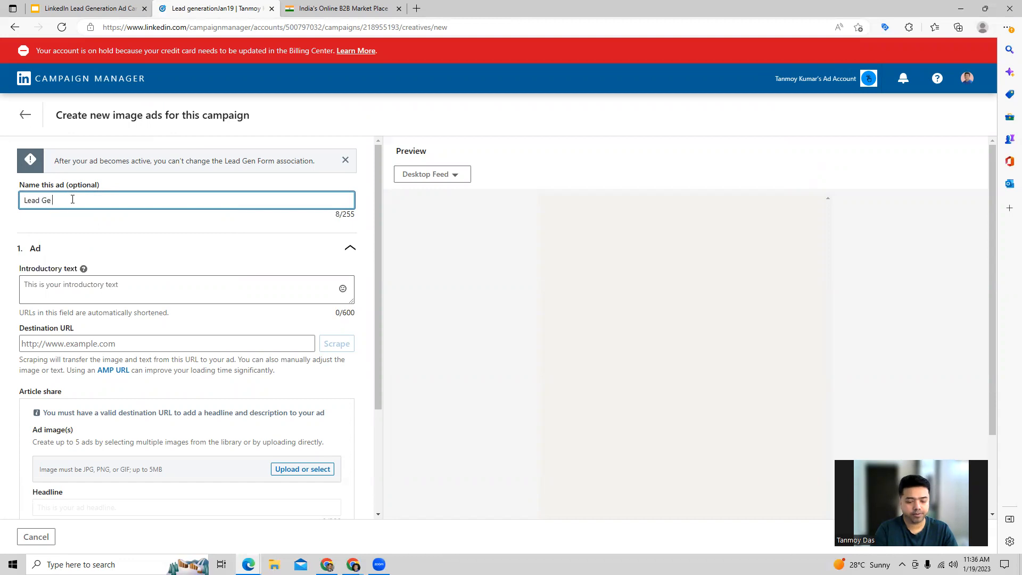
text(Ad)
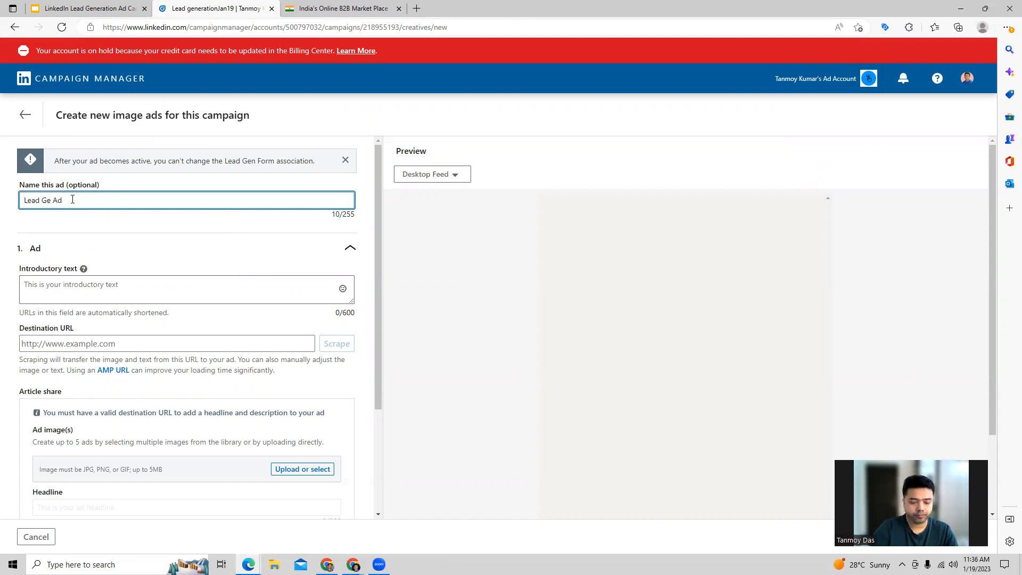
text(Jan19)
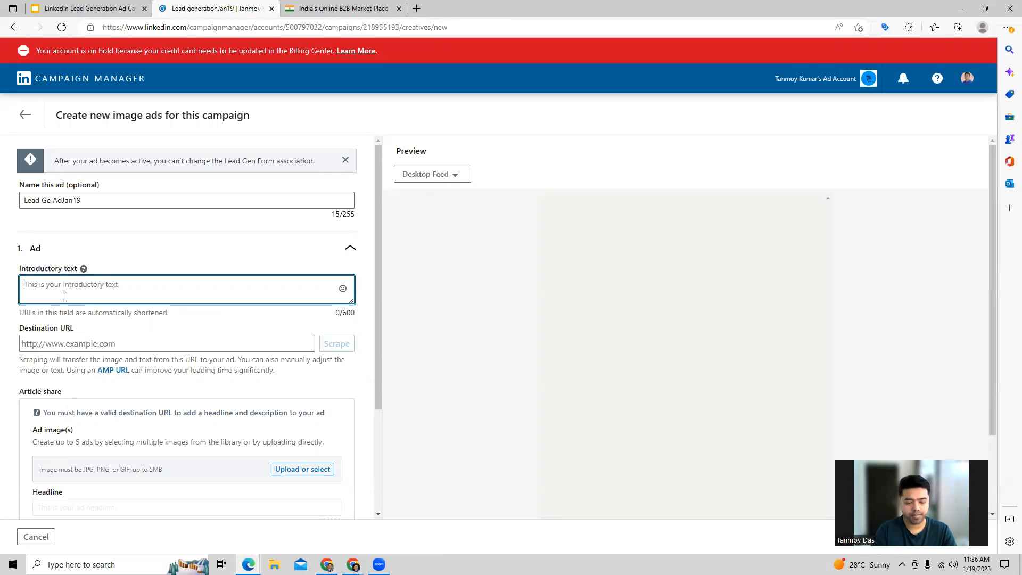
text(Connect)
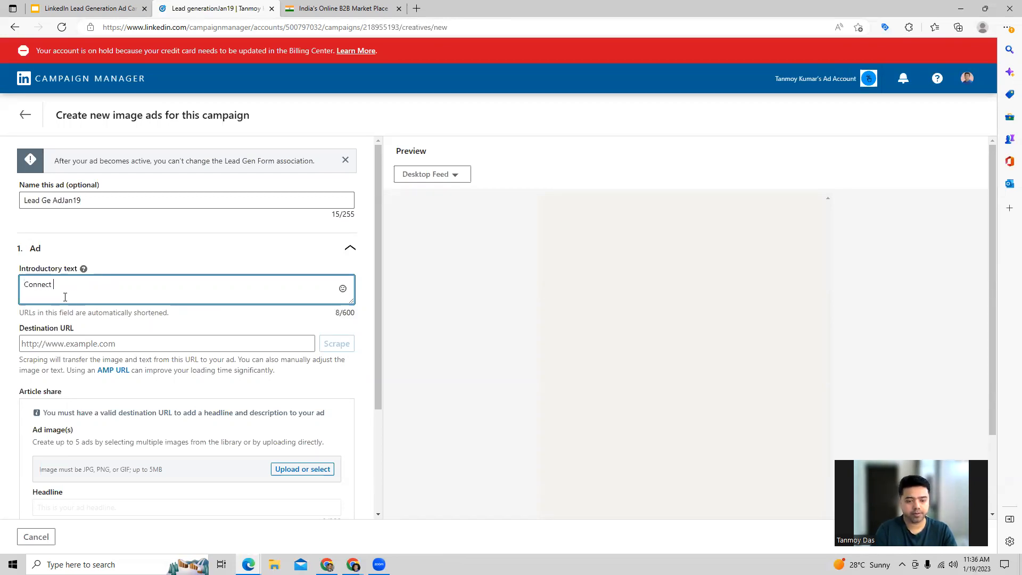
text(With Buyers)
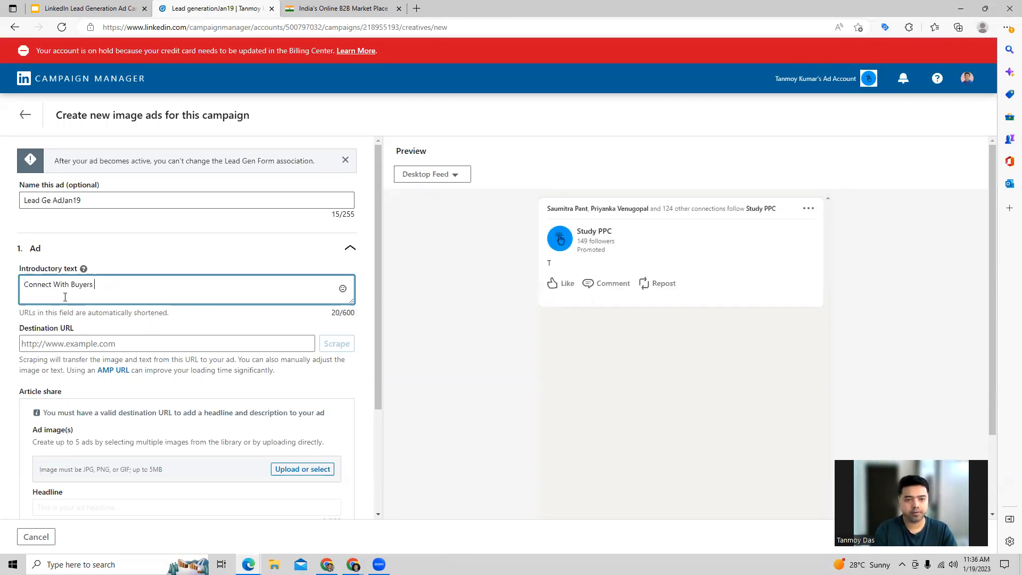
text(And Sellrs T)
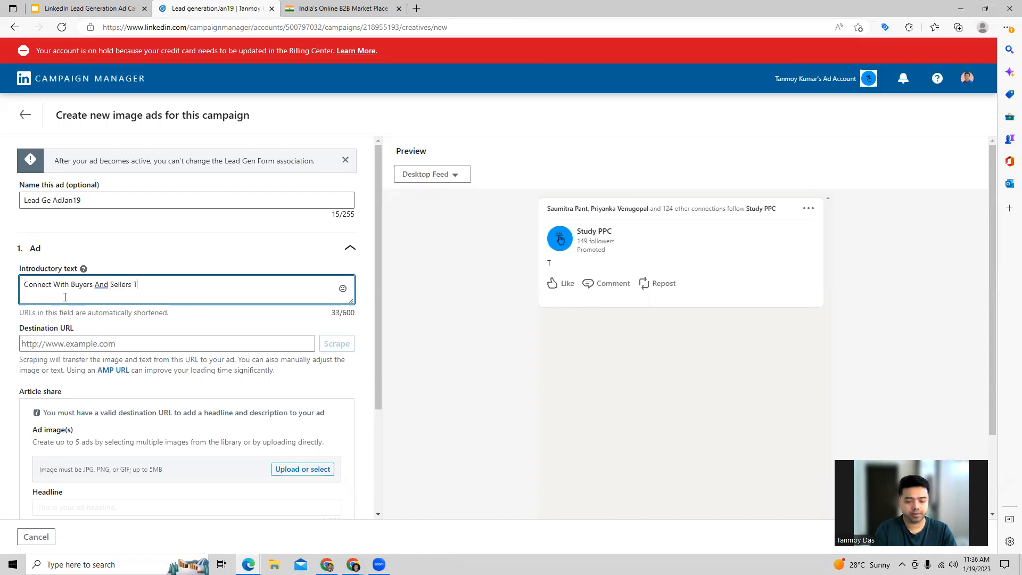
text(oday!)
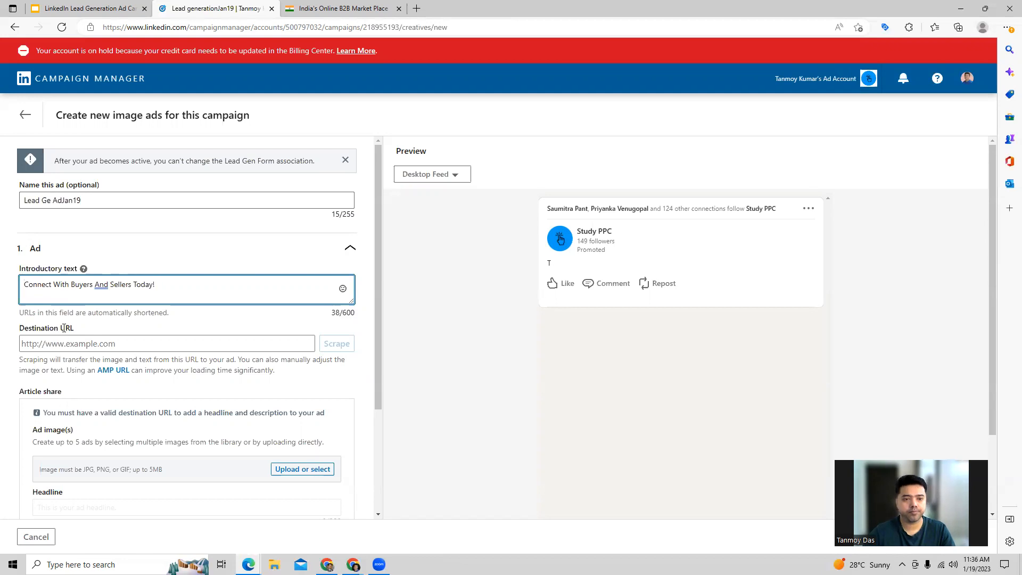
text(www.indiabusinesstoday.in)
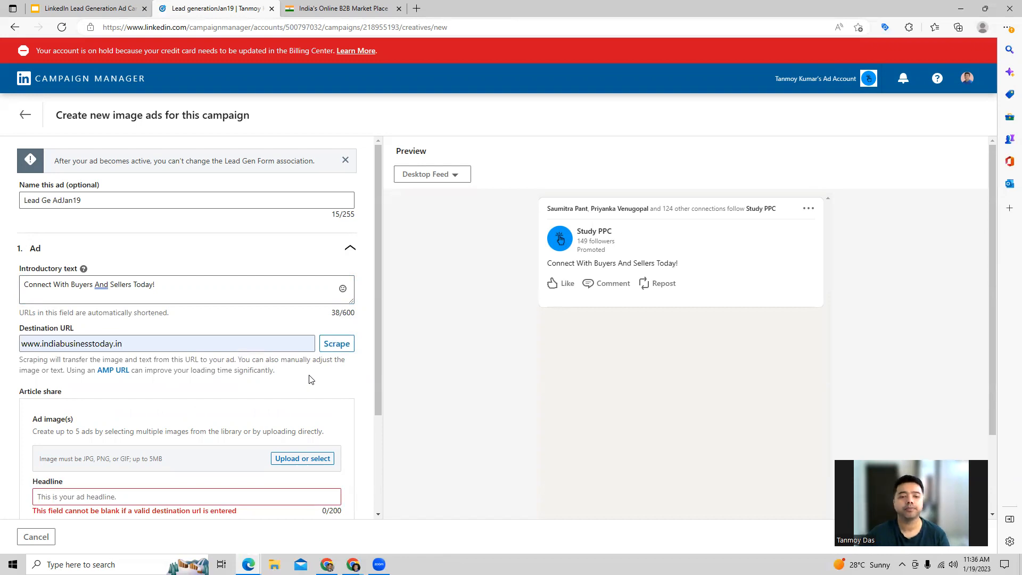
Select leadgen.jpg from the Image Library as the ad image
scroll(down, 3)
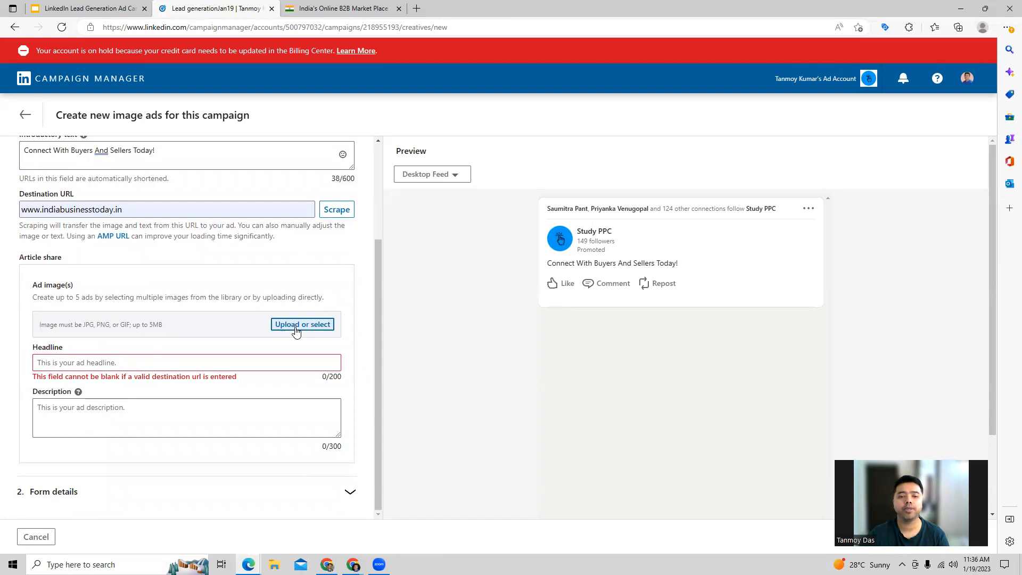
click(302, 324)
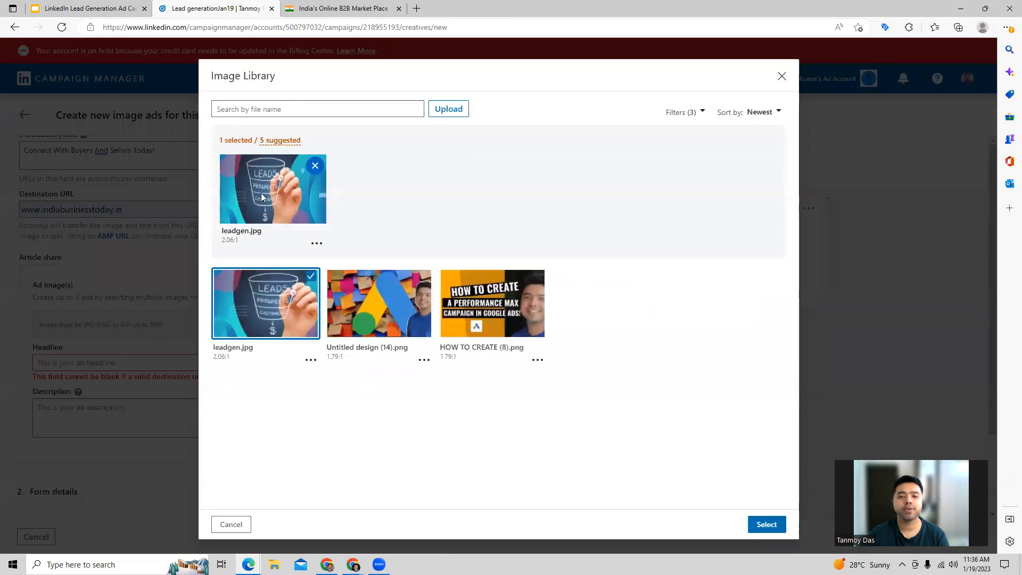
click(767, 524)
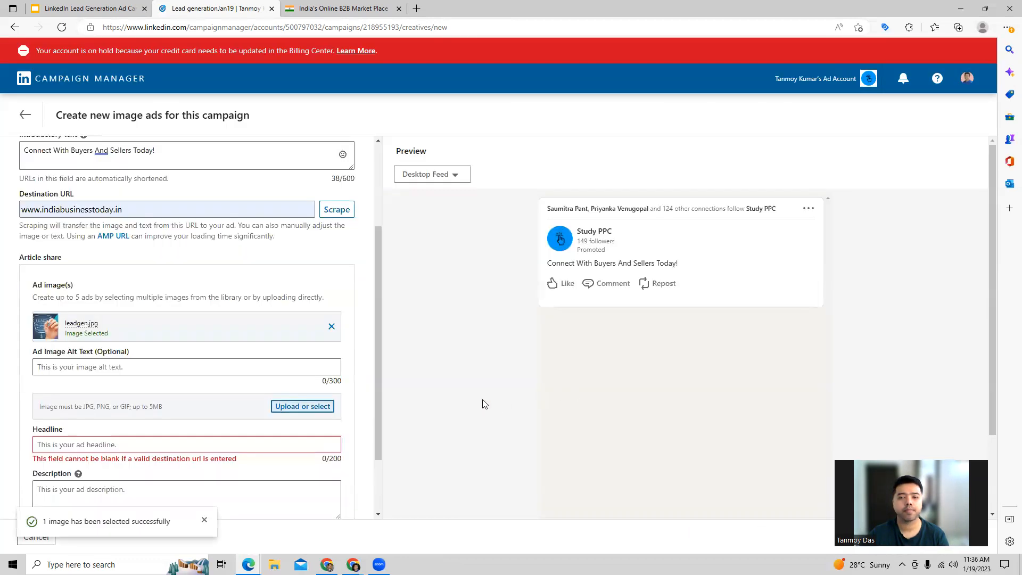
Enter headline 'Best Online Business Directory' and a buyers-and-sellers description
click(186, 366)
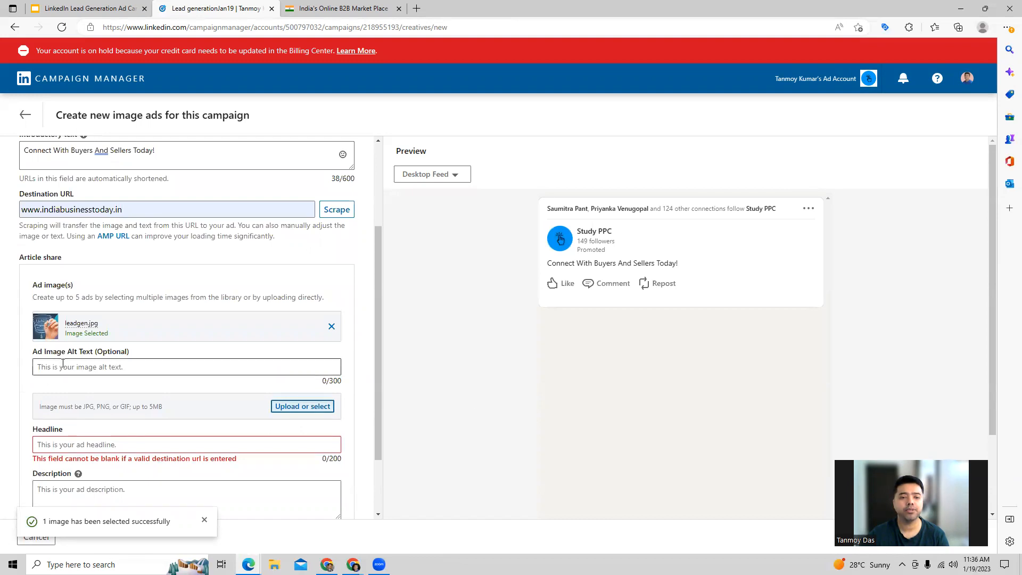
scroll(down, 3)
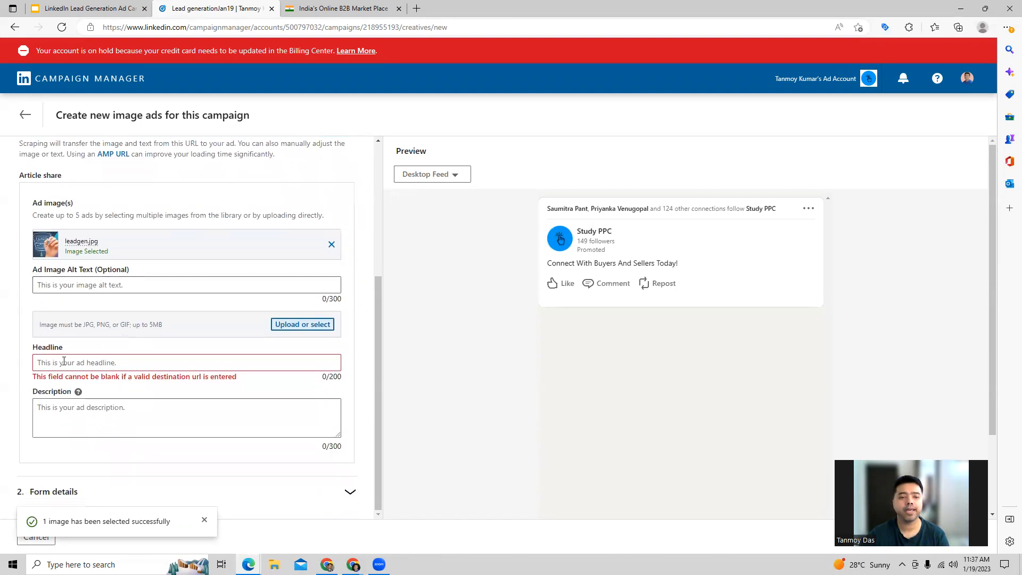
text(Best Online Business Directory)
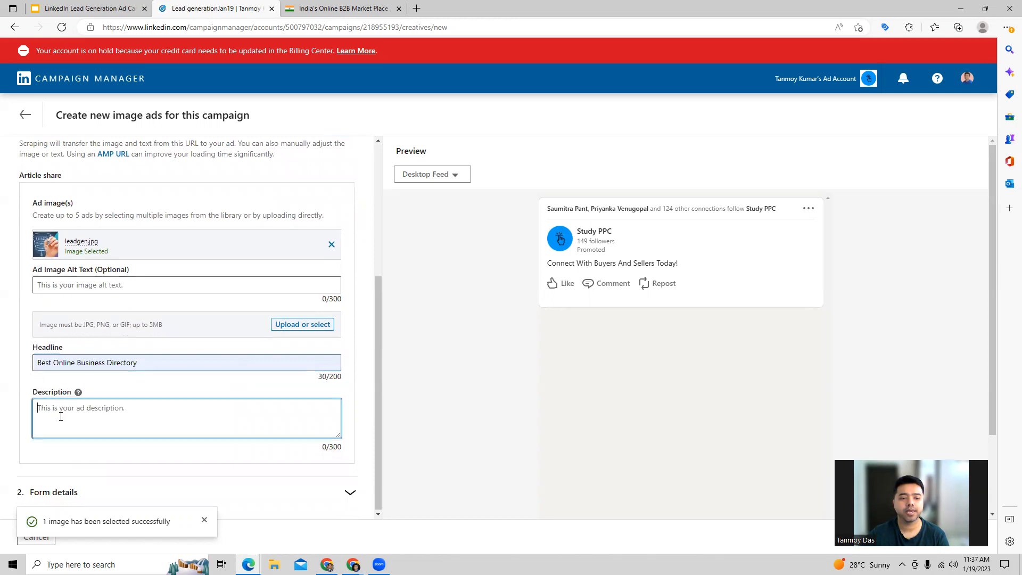
text(B)
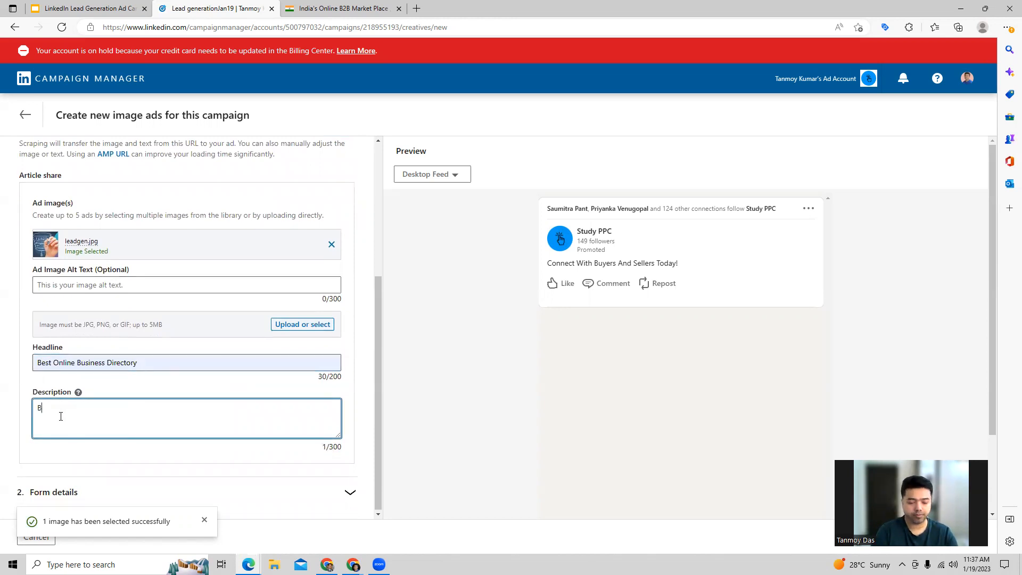
text(Best Way)
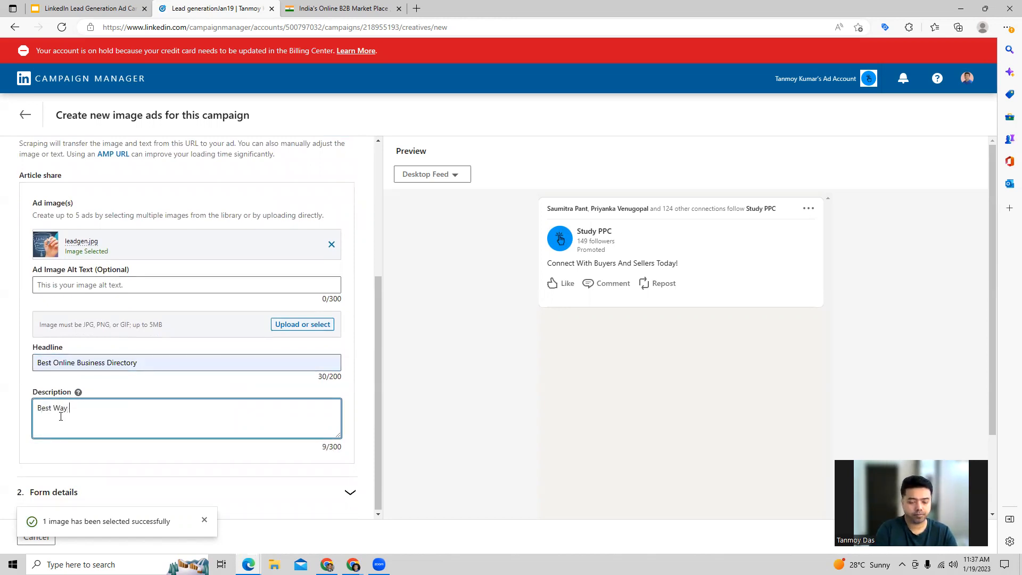
text(To Coned)
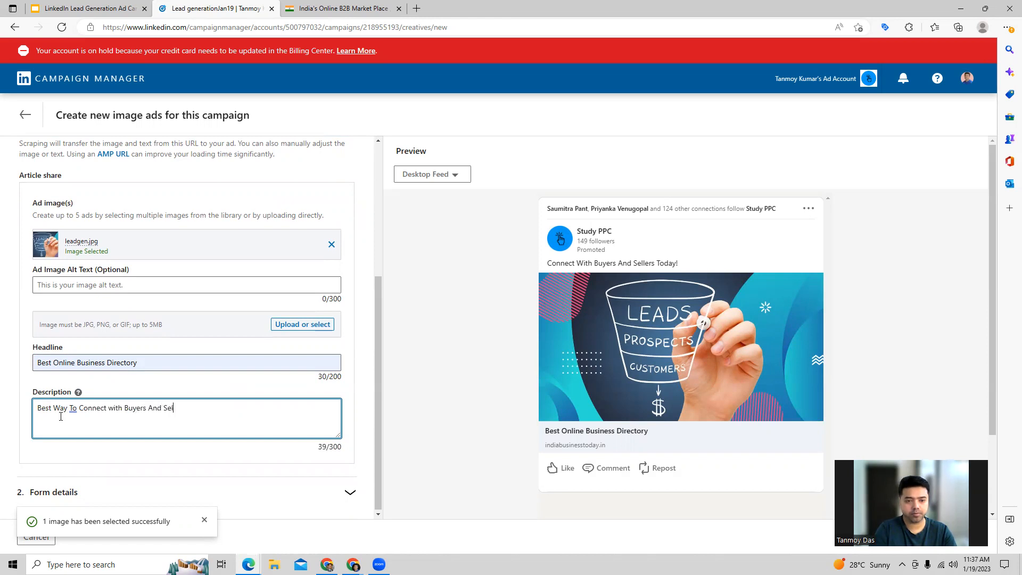
text(lers.)
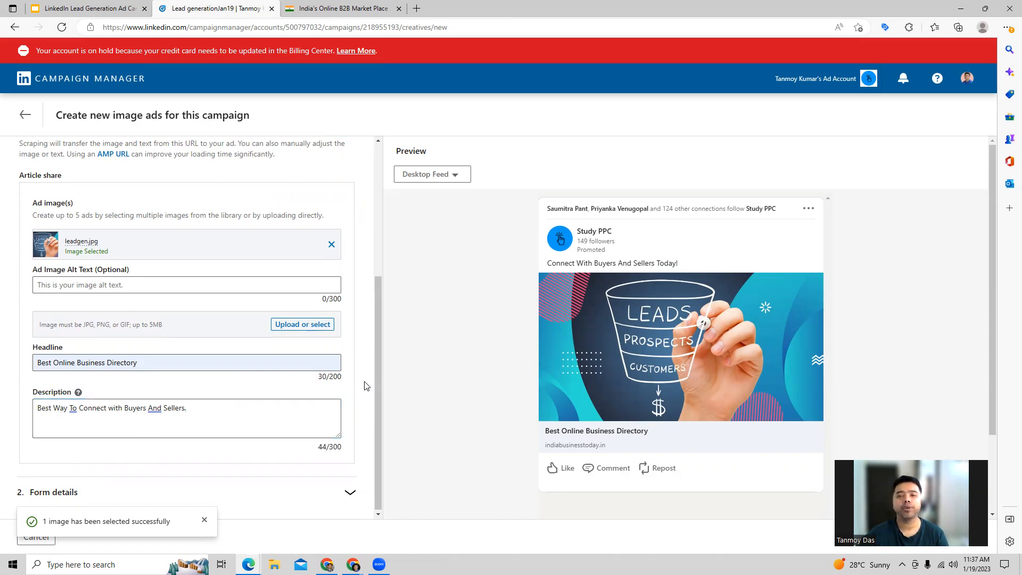
mouse_move(357, 371)
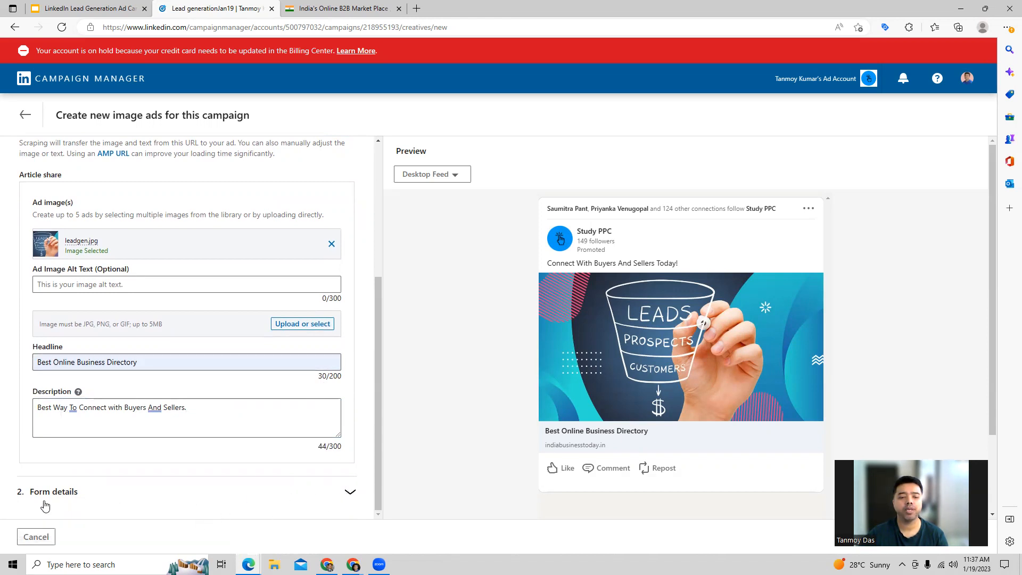
In Form details, choose Get Quote as call-to-action and Create new... form
click(53, 491)
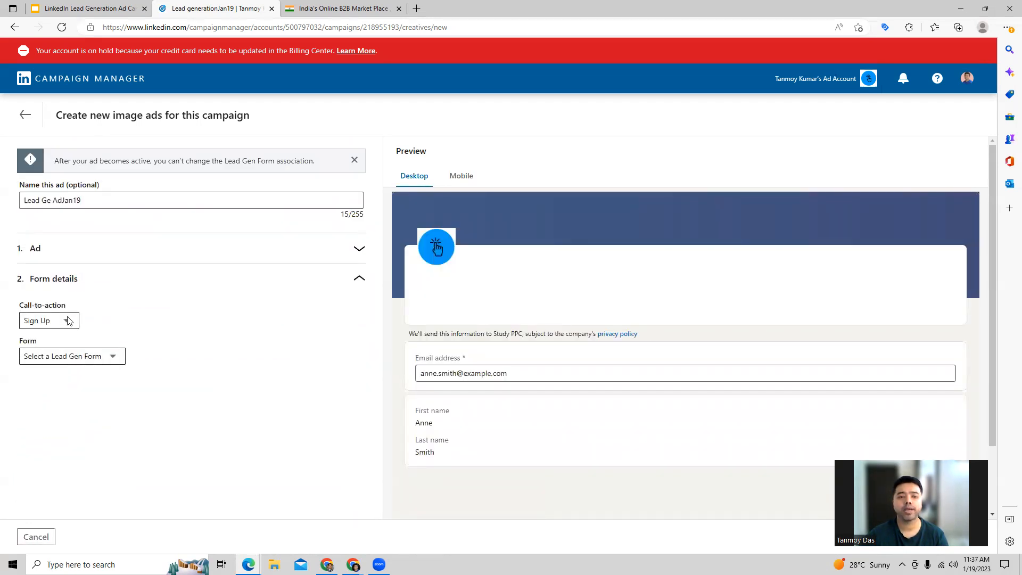
click(49, 320)
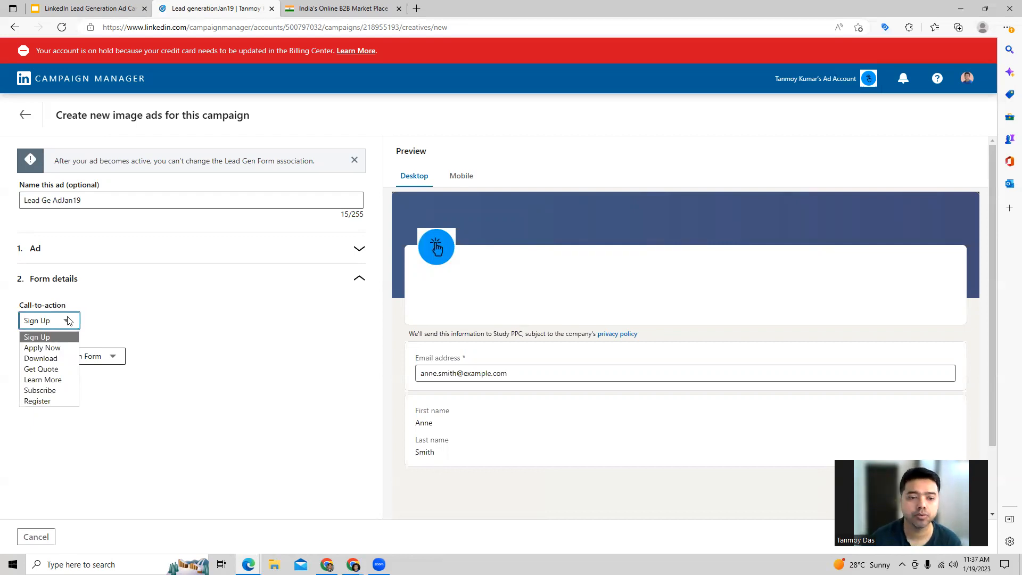
mouse_move(41, 369)
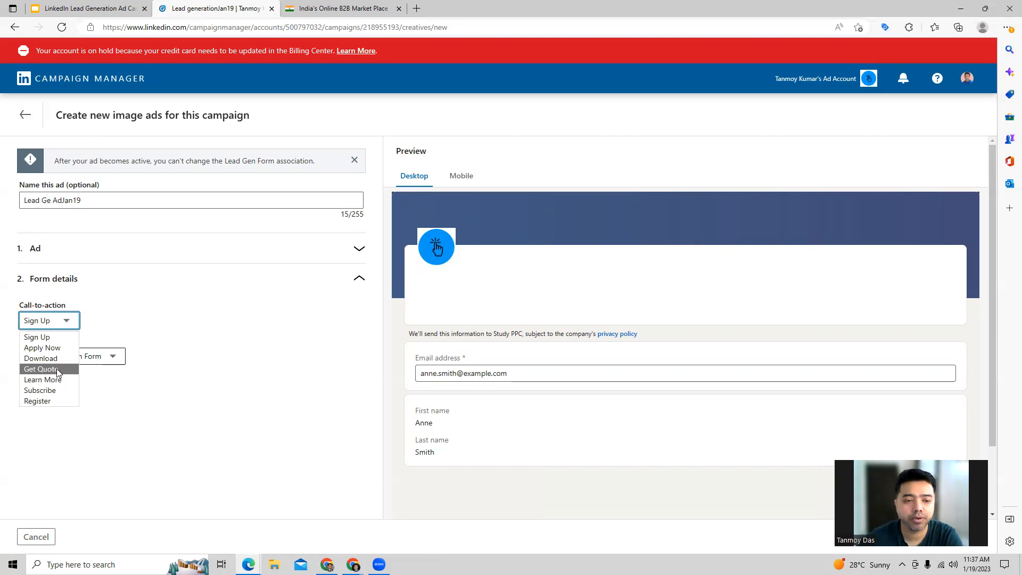
click(42, 369)
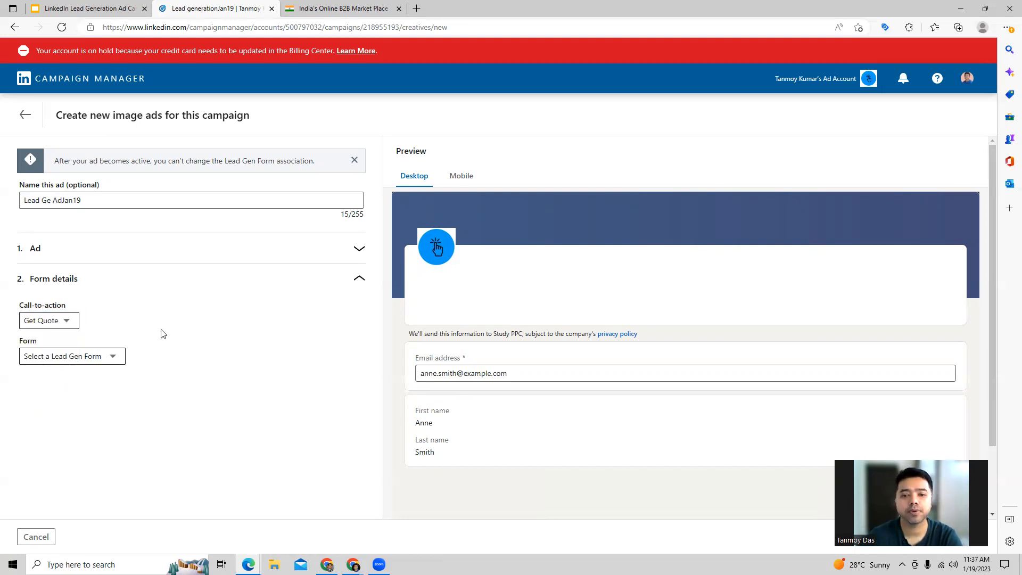
click(72, 356)
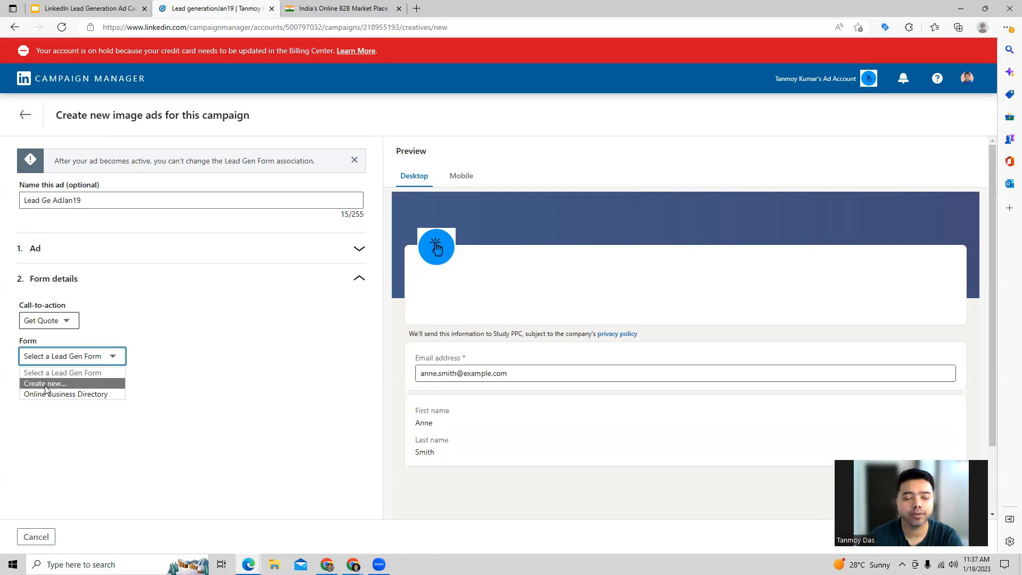
click(44, 383)
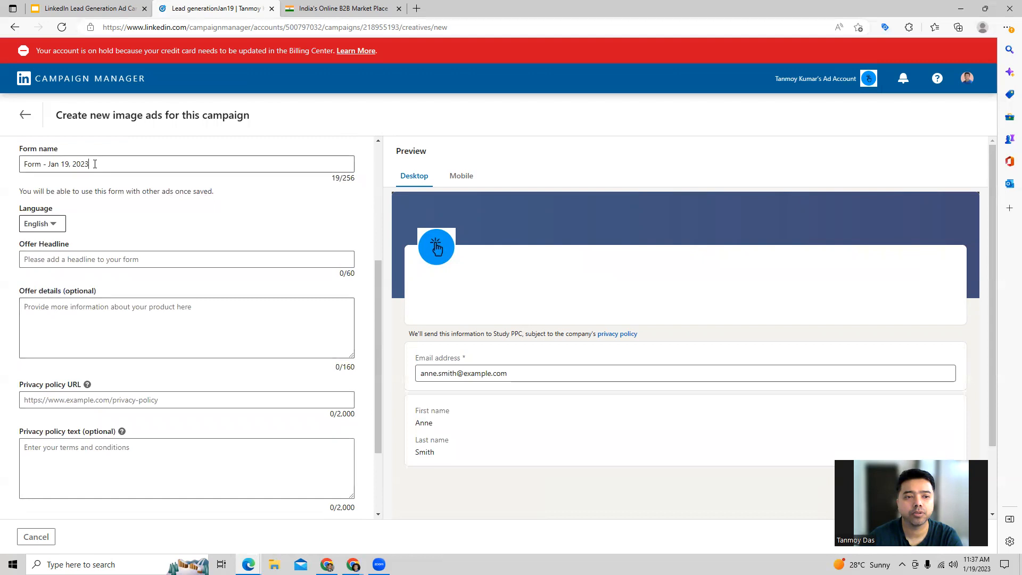
Name the lead form Lead Gen-Jan19 and set the headline 'Connect With Buyers & Sellers'
text(Lead Gen-Jan19)
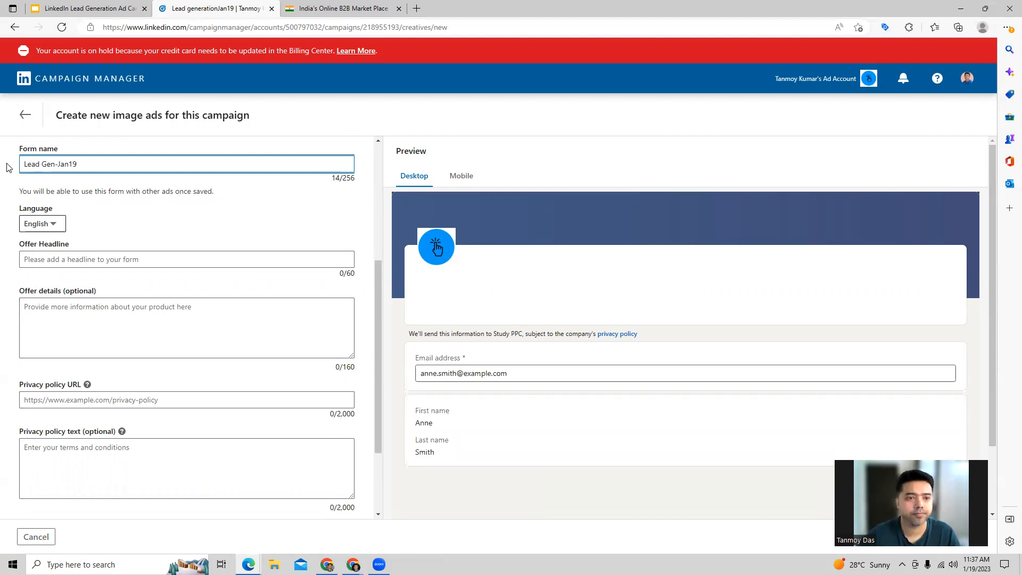
click(187, 258)
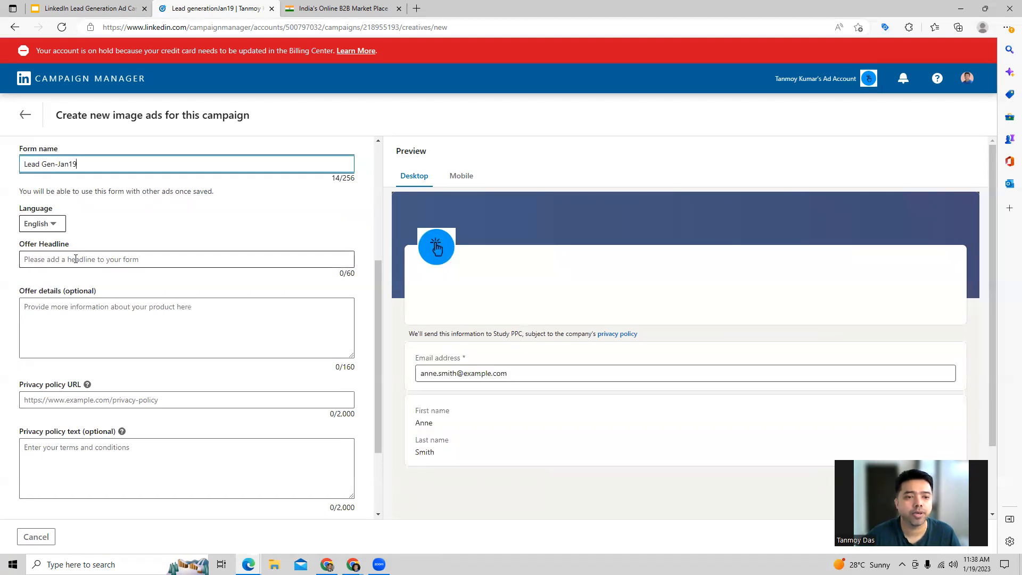
click(186, 259)
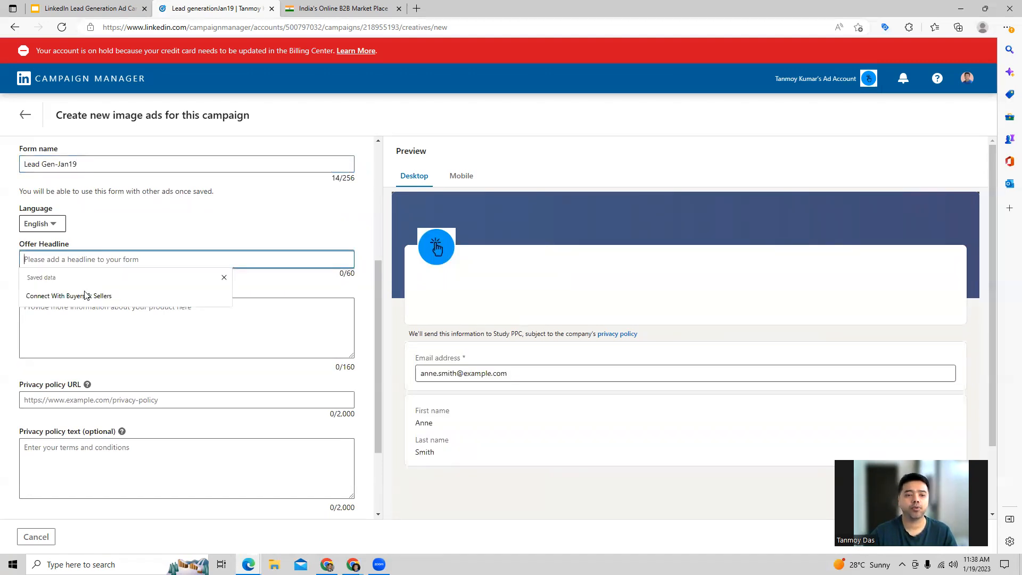
click(69, 296)
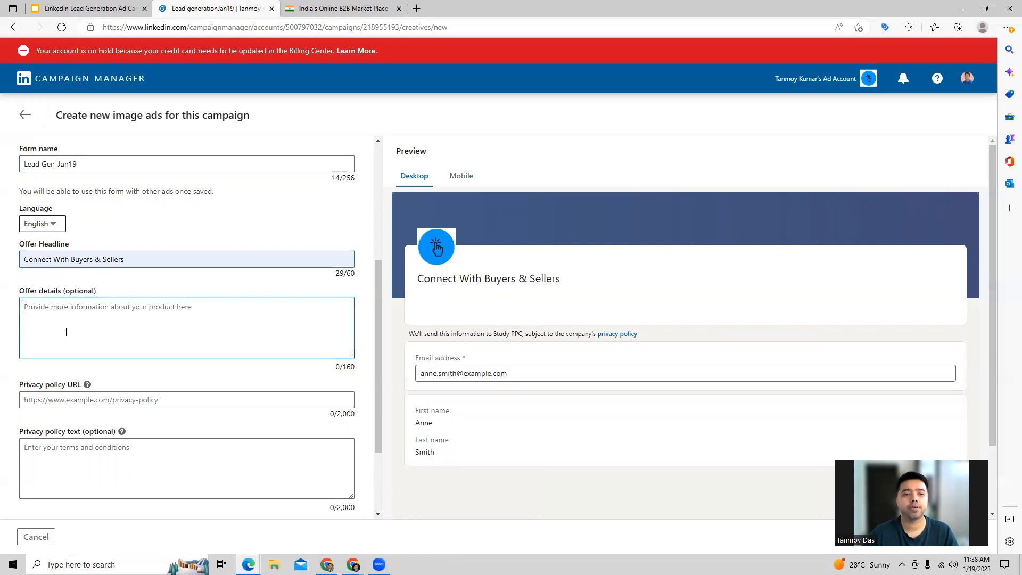
Fill in the form's offer details describing best deals for everyone
text(B)
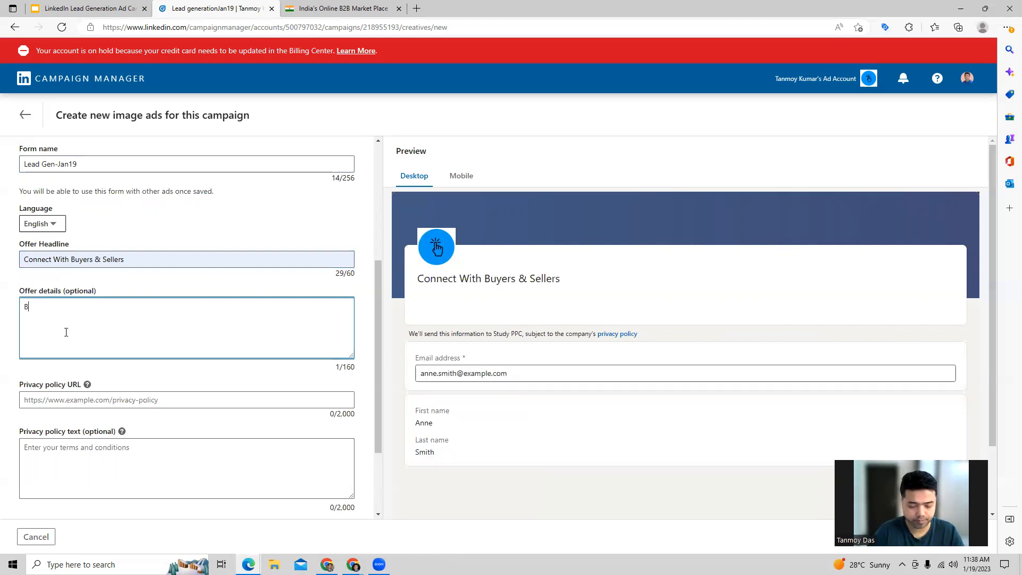
text(est dals Fo)
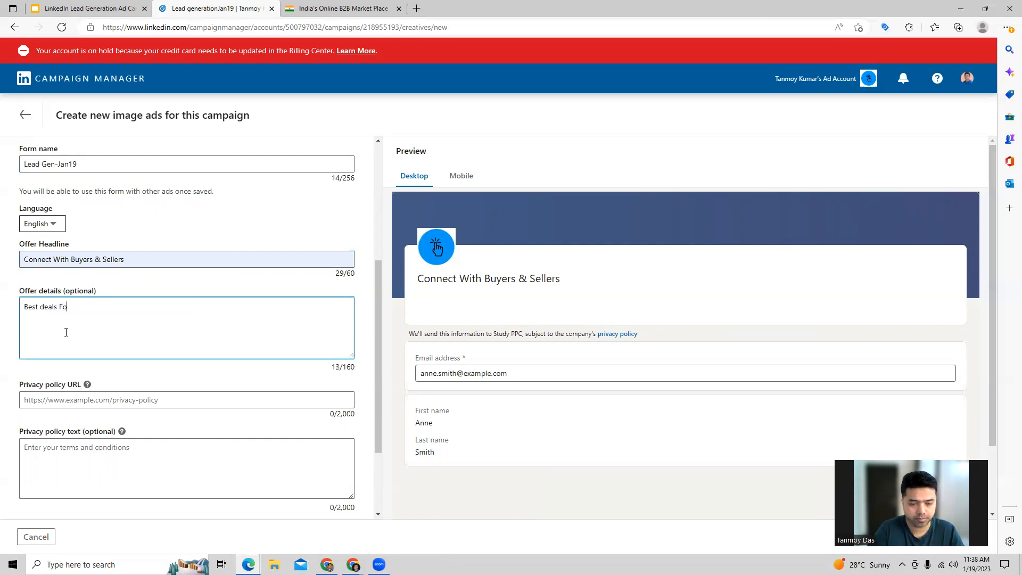
text(r Everyone)
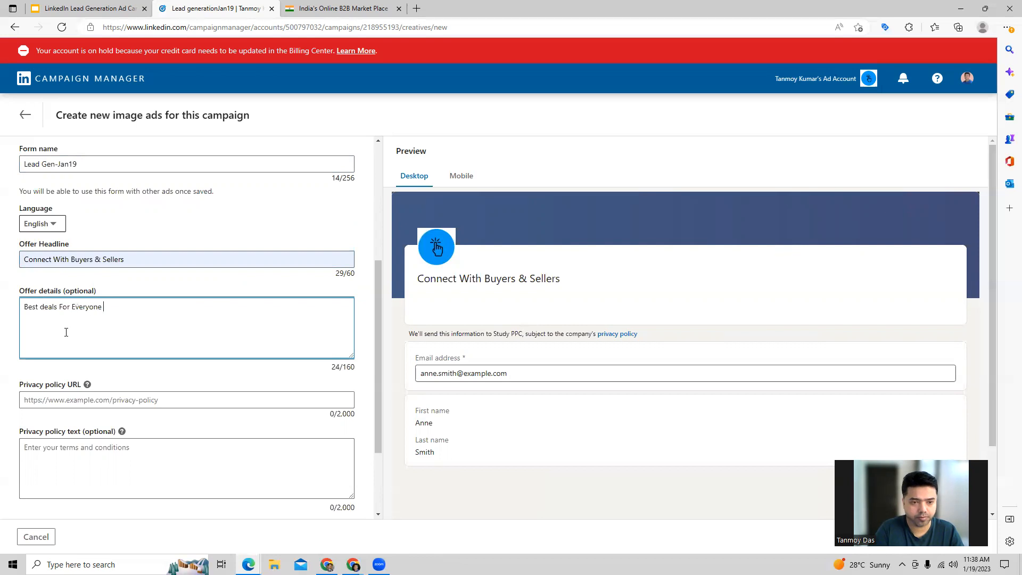
text(Here.)
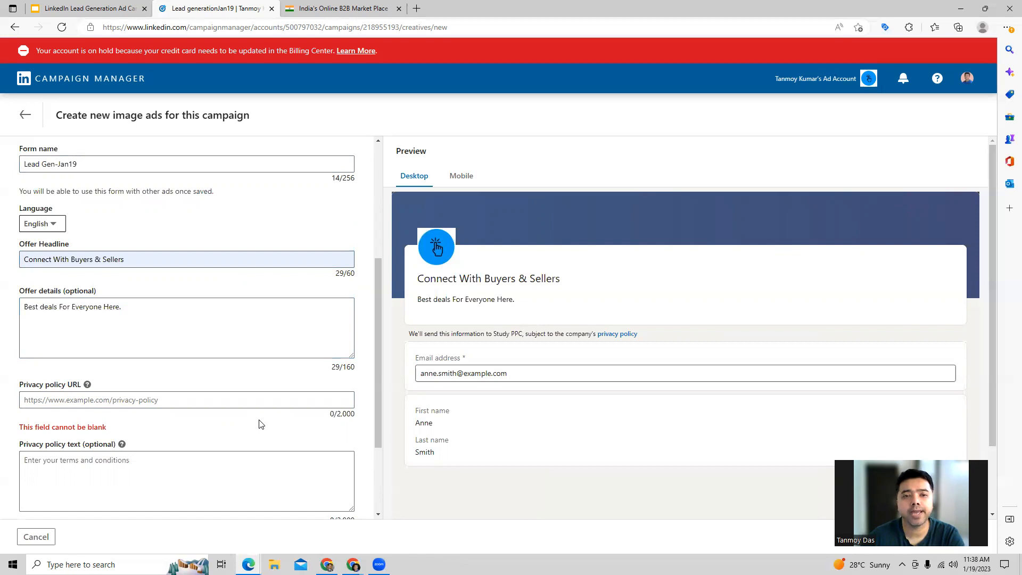
mouse_move(252, 407)
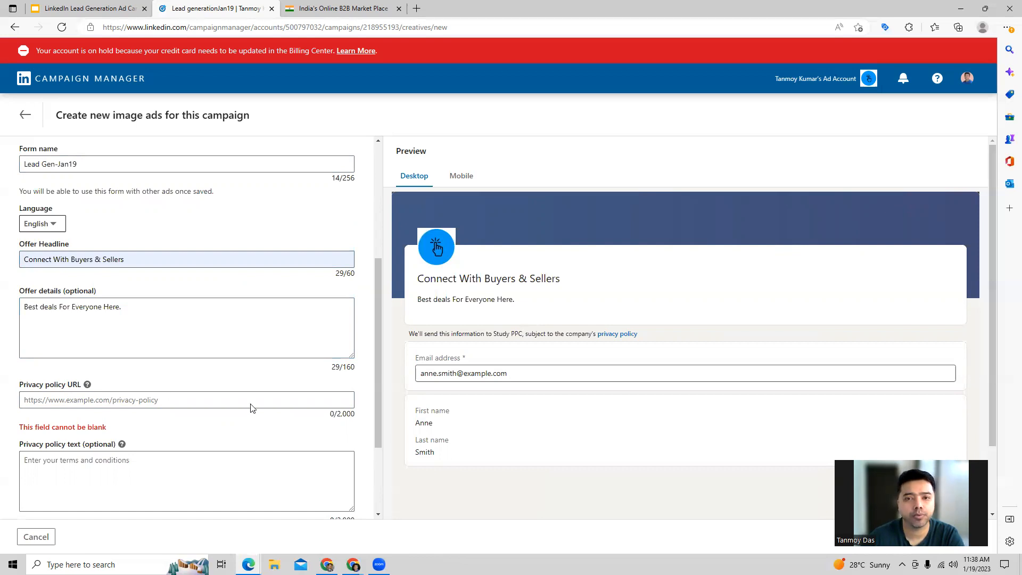
click(339, 8)
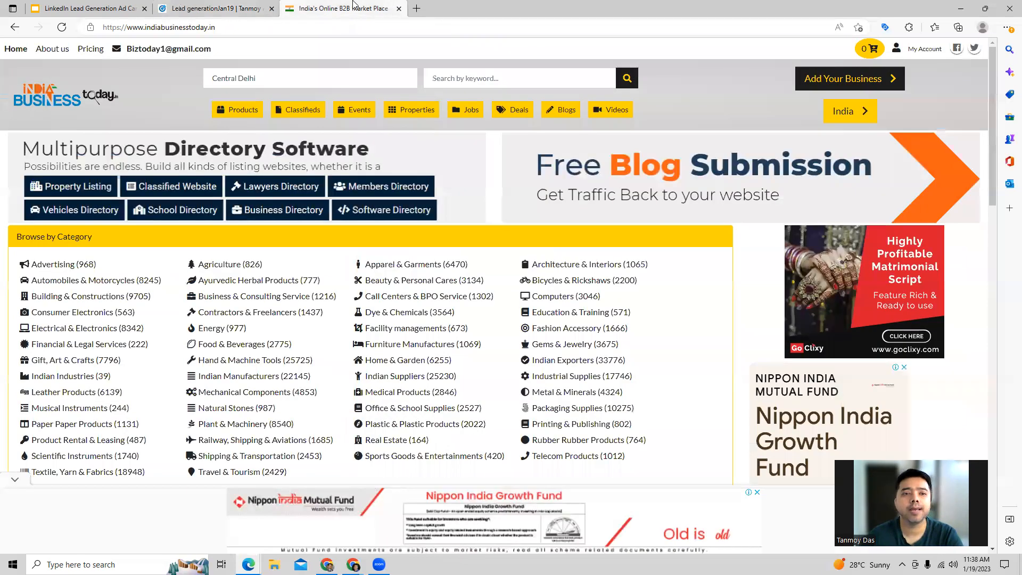
Open IndiaBusinessToday's Privacy Policy page from the footer and select its web address
scroll(down, 3)
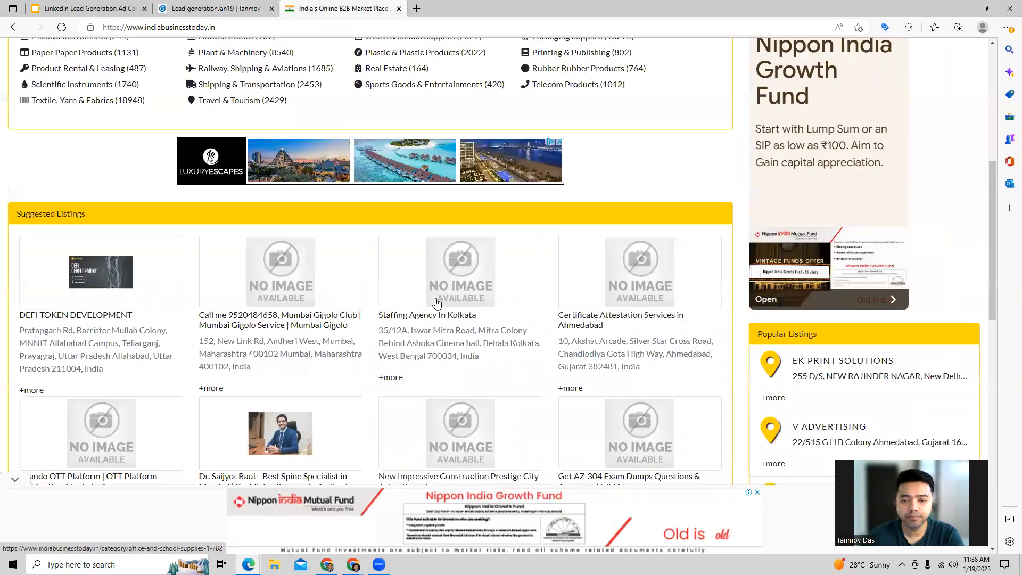
scroll(down, 3)
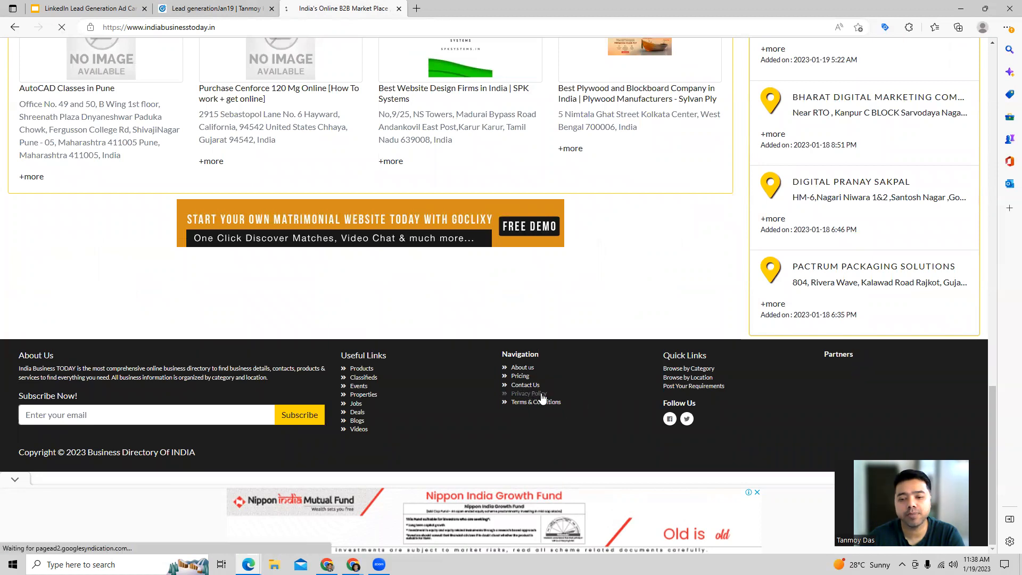
click(528, 393)
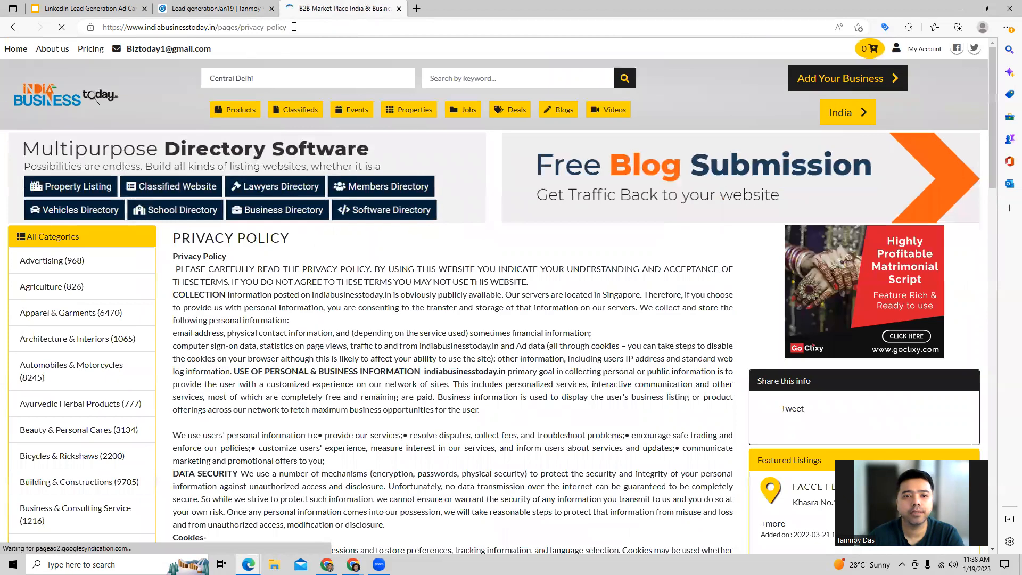
click(196, 27)
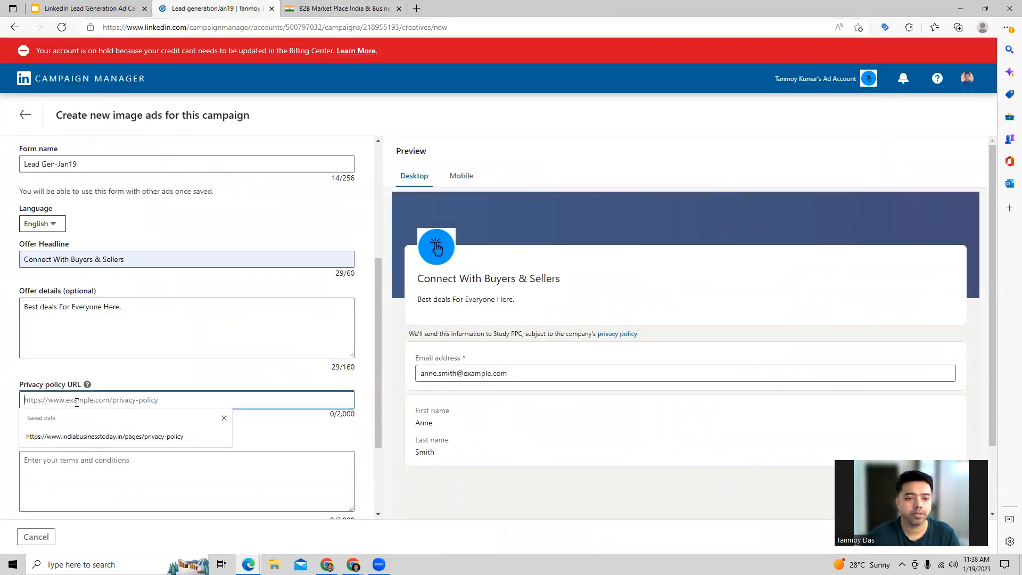
Add the saved privacy policy URL and collect Phone number and City as lead fields
click(104, 436)
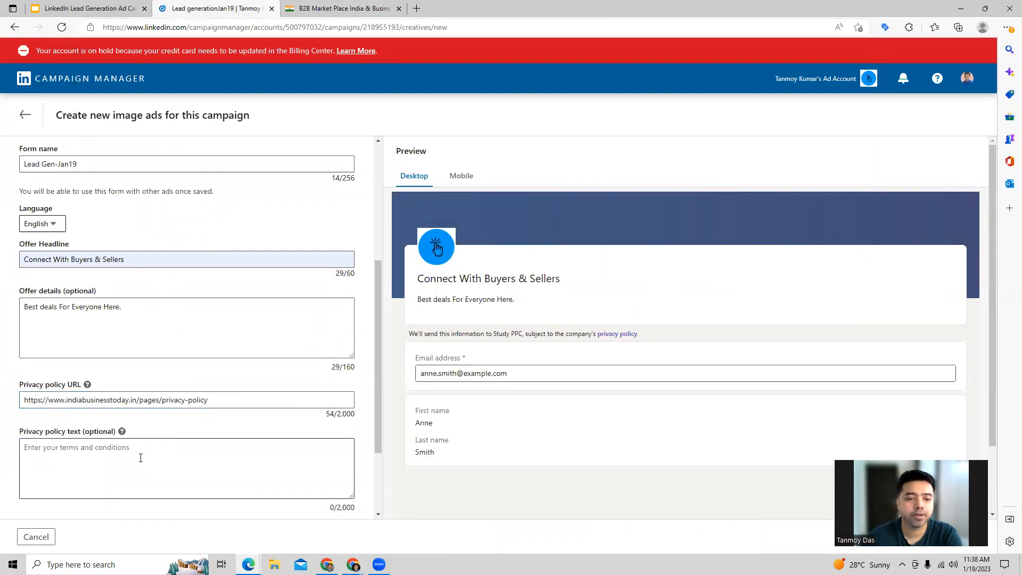
scroll(down, 3)
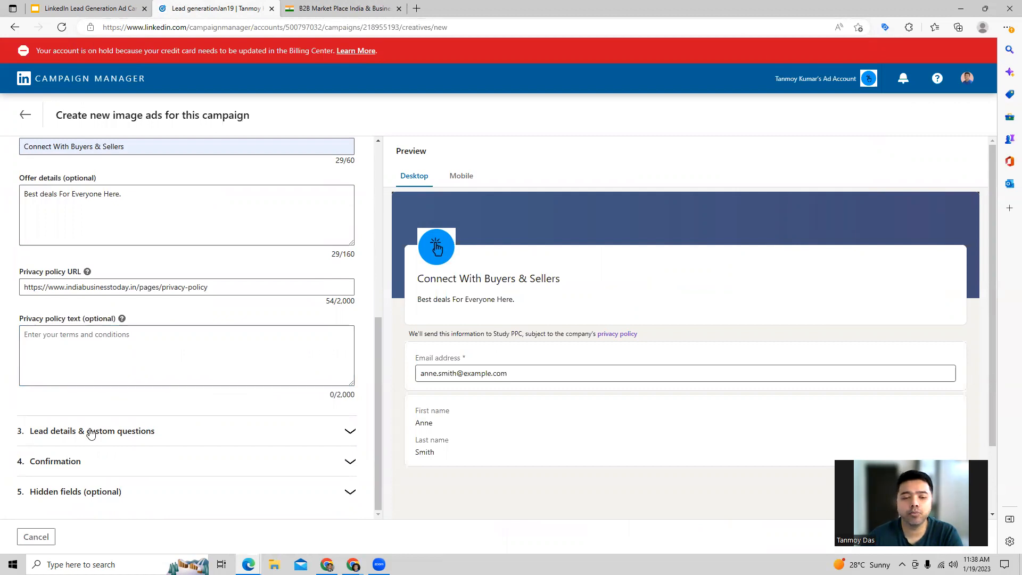
click(91, 430)
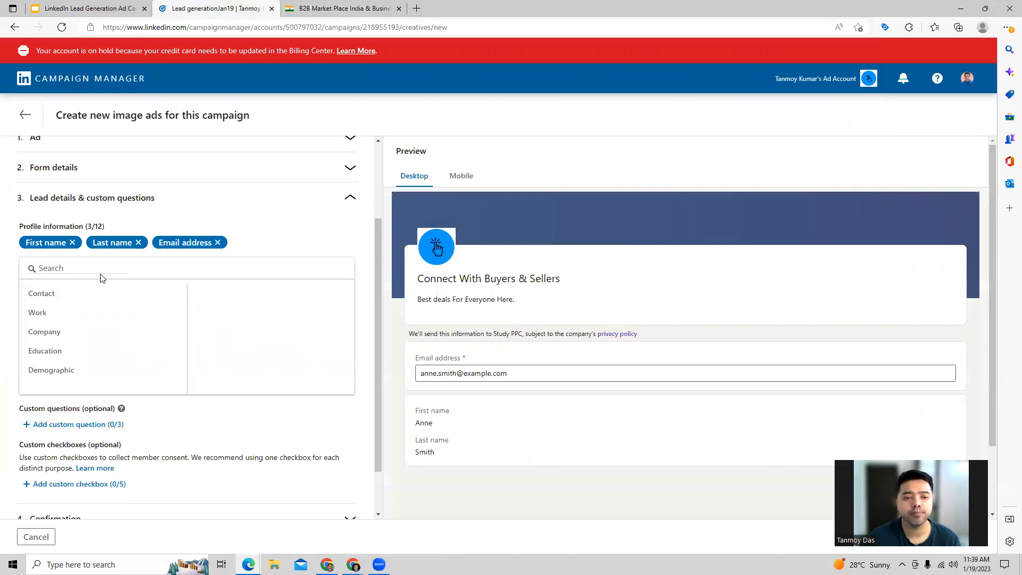
click(41, 292)
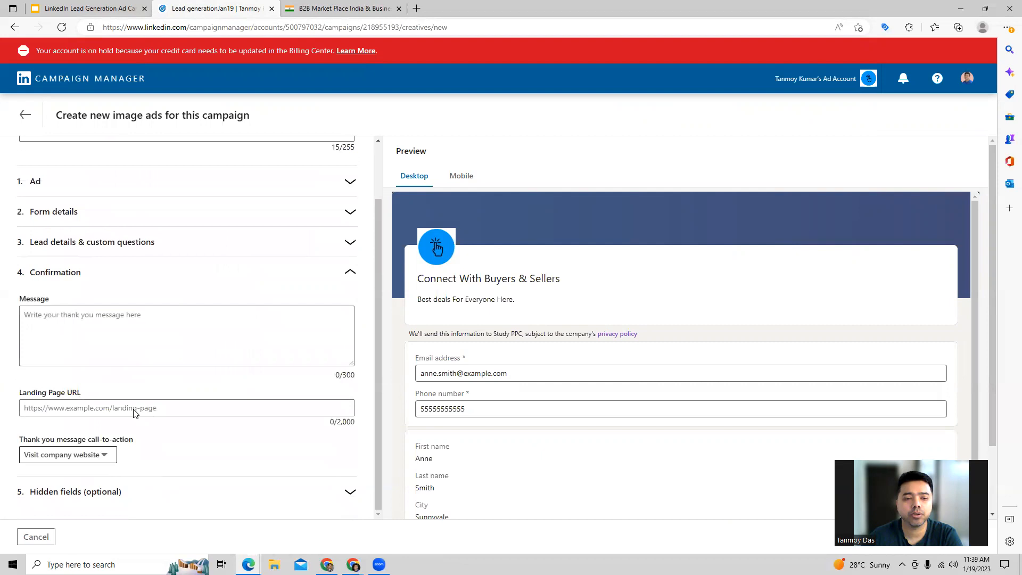
Write a confirmation message thanking respondents and promising to get back shortly
click(186, 336)
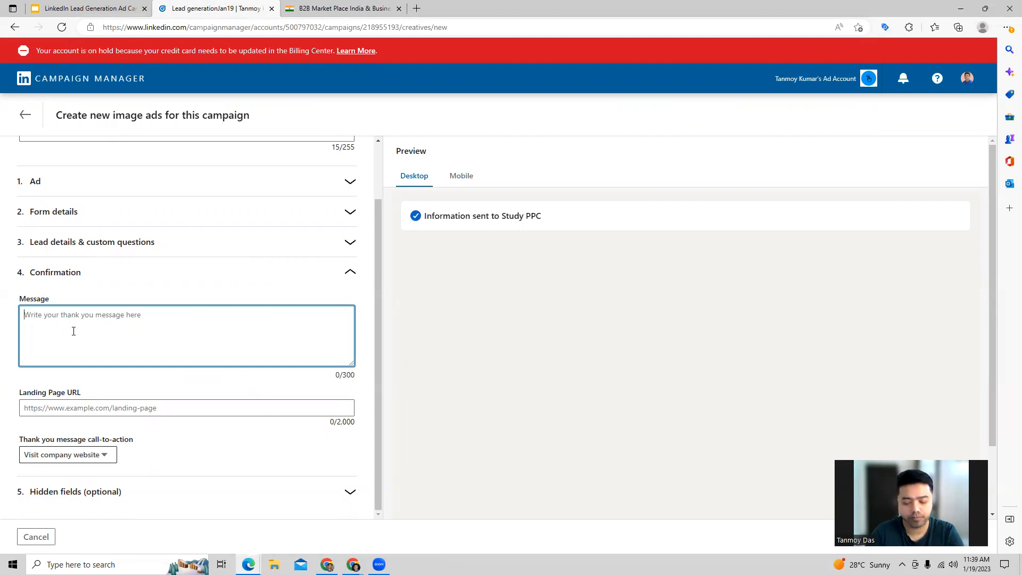
text(Thank you)
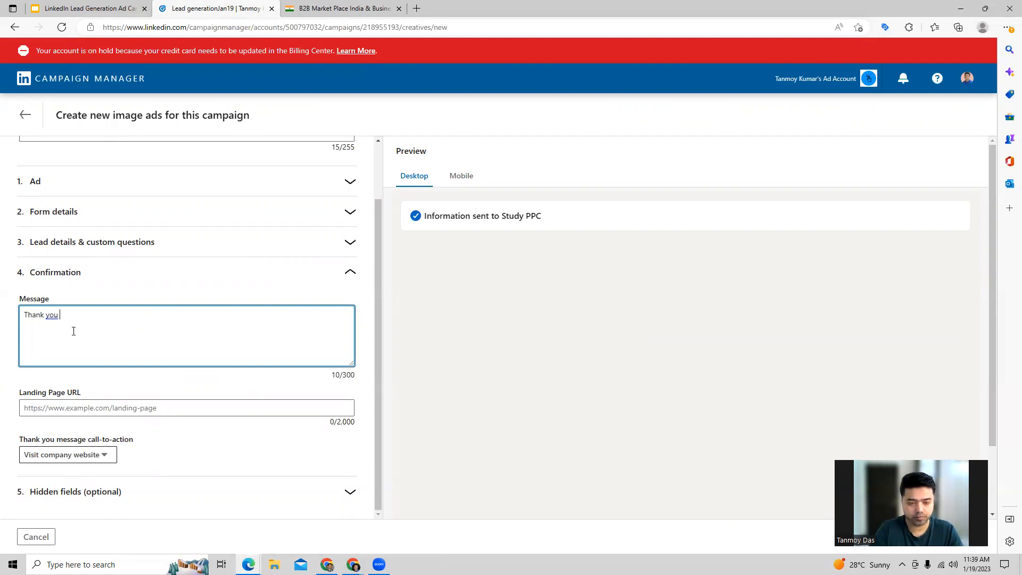
text(For The Re)
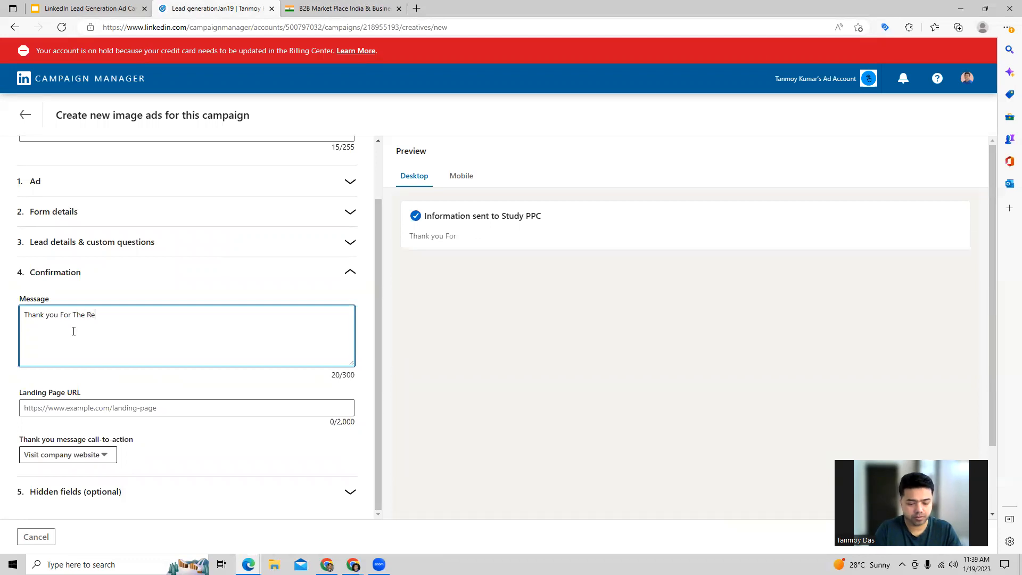
text(sponse. We w)
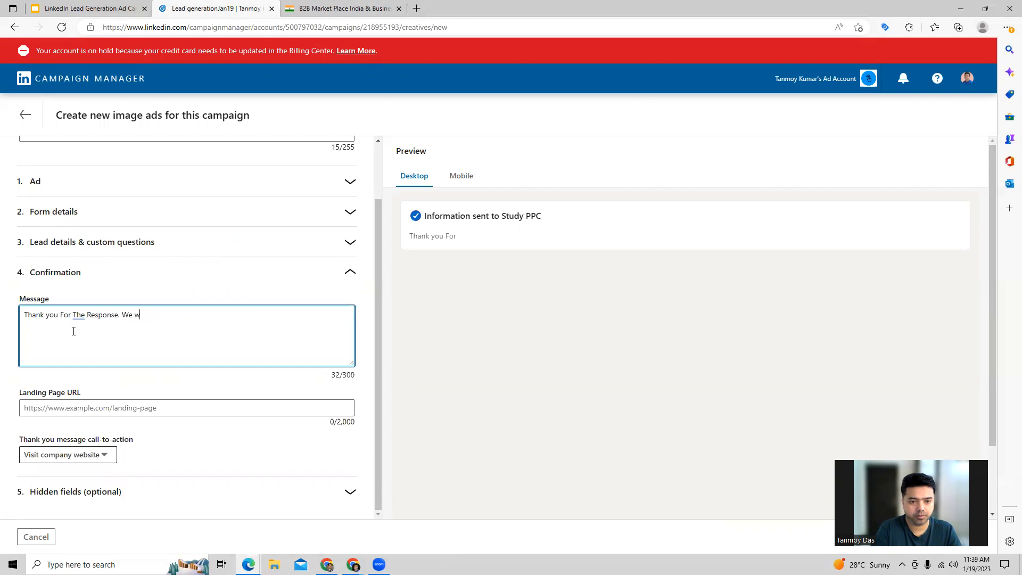
text(ill get)
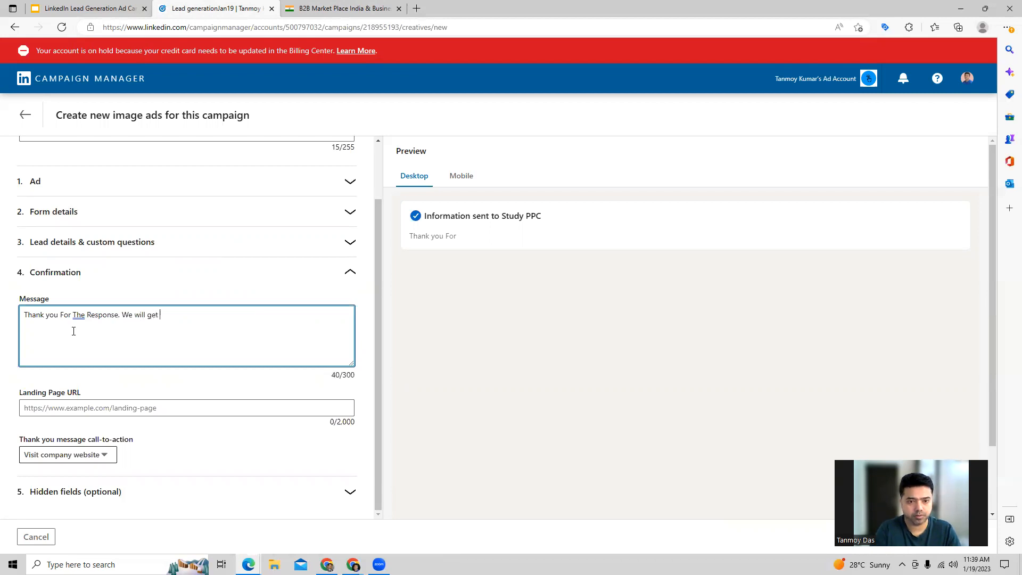
text(back to you shortly)
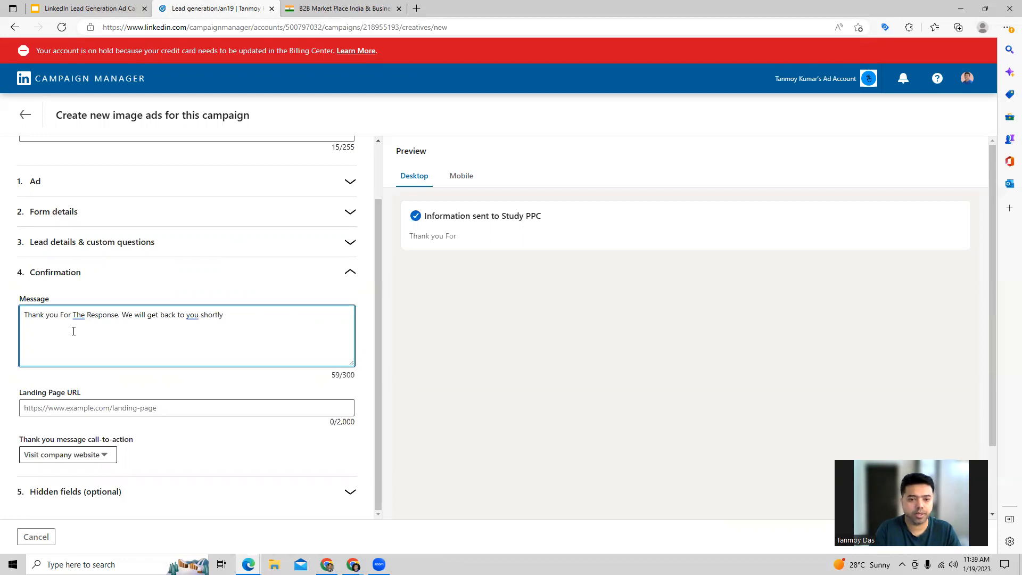
text(!)
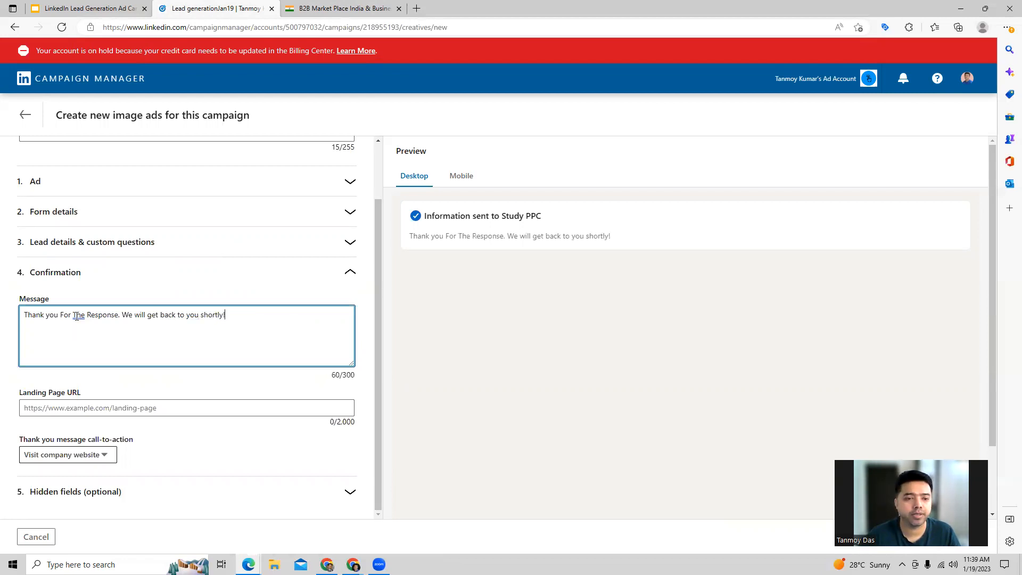
key(Backspace)
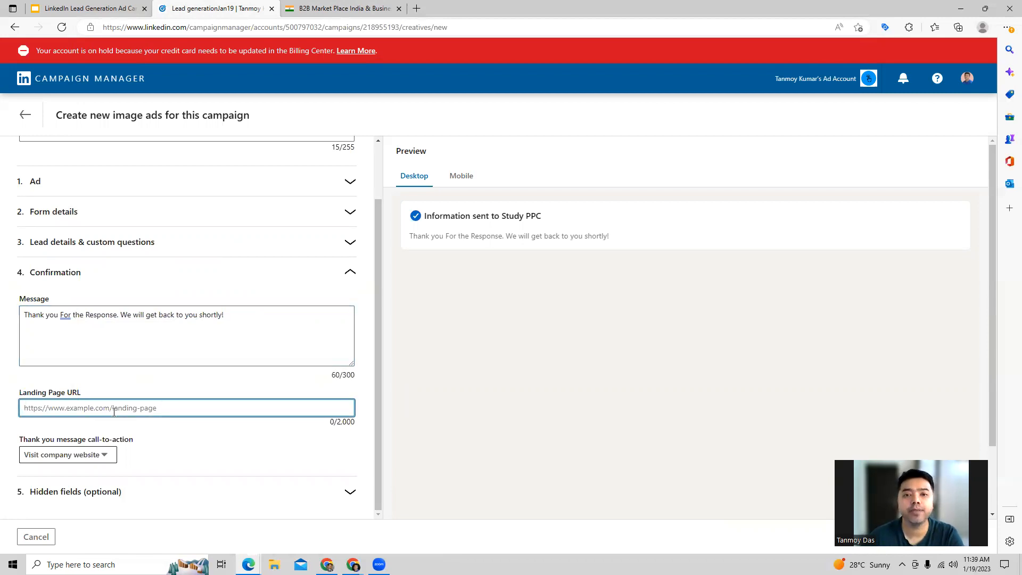
click(340, 8)
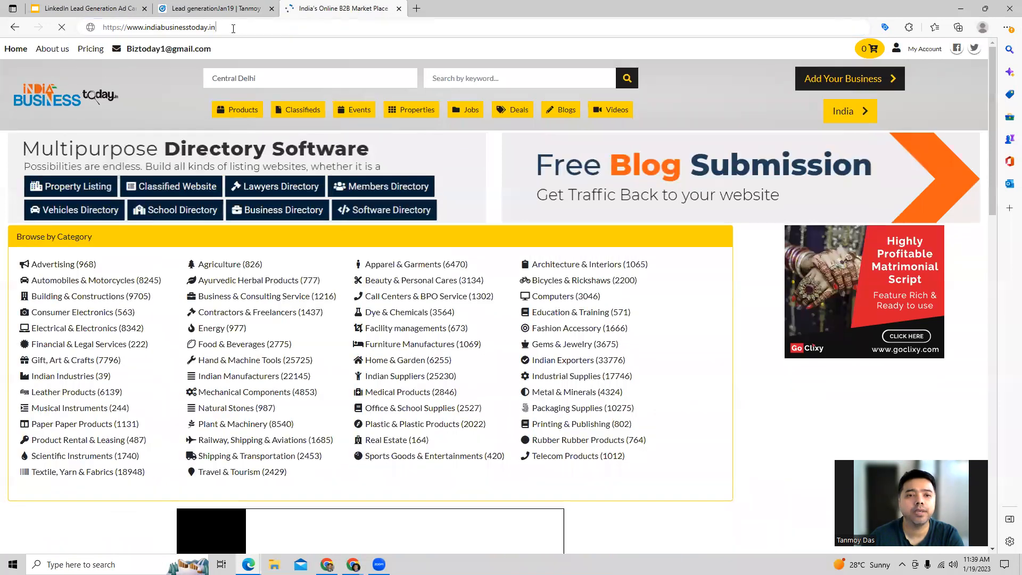
click(215, 8)
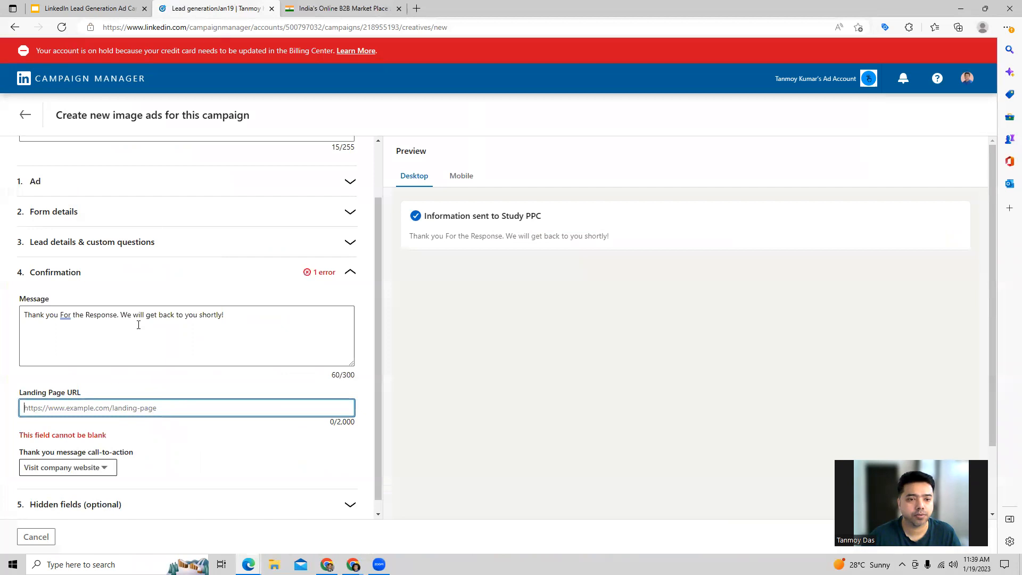
text(https://www.indiabusinesstoday.in/)
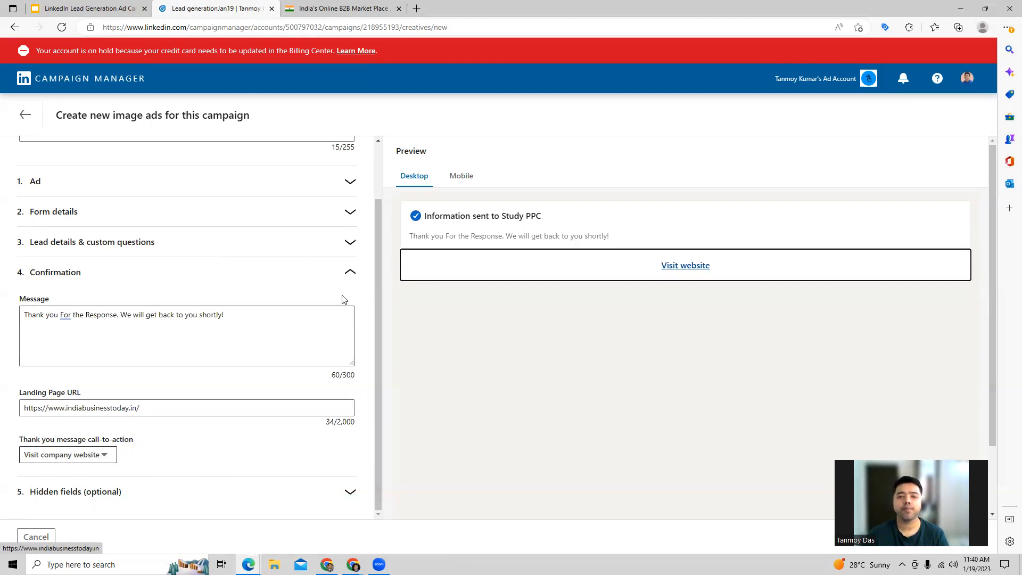
mouse_move(530, 252)
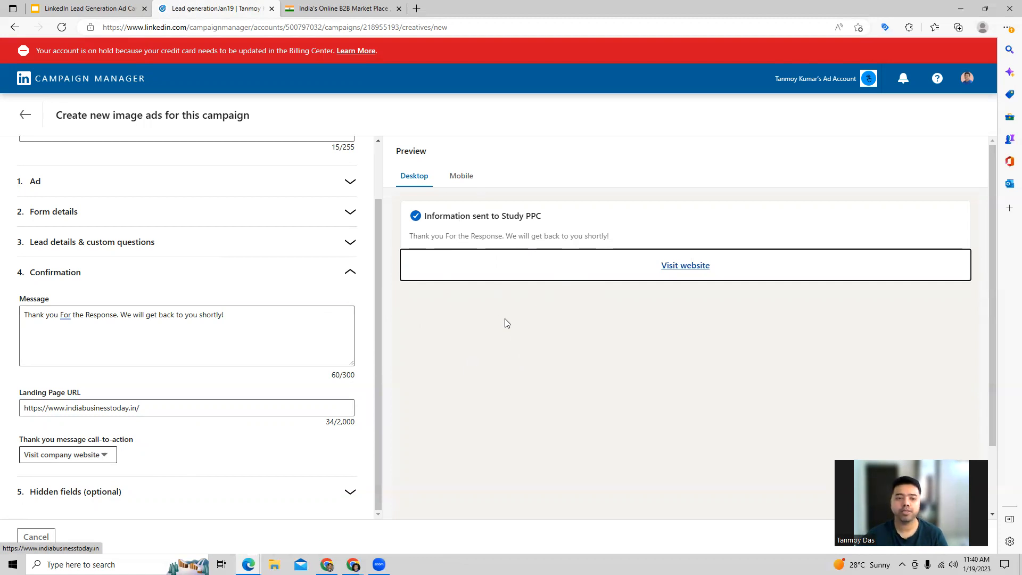
click(461, 175)
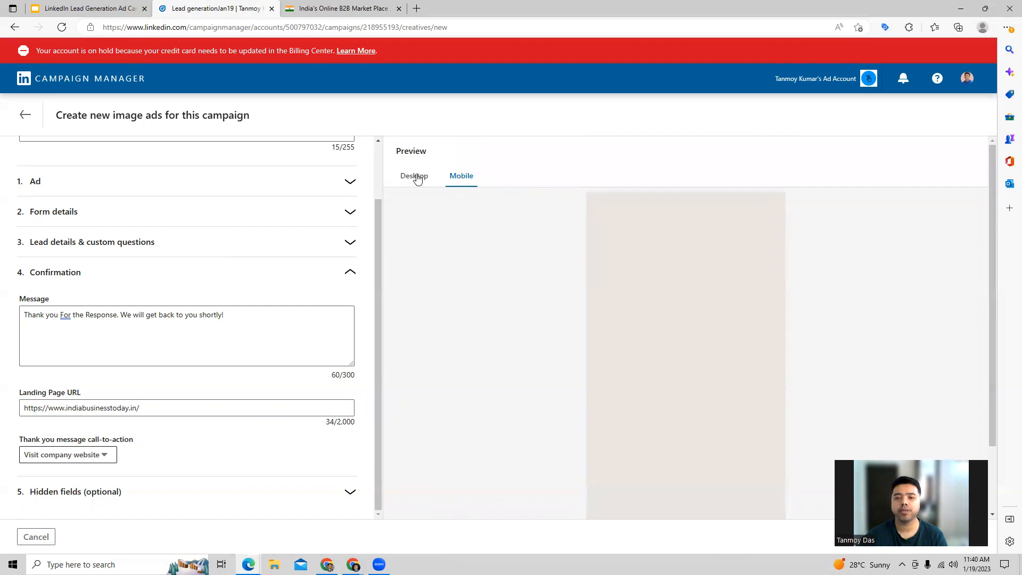
click(414, 175)
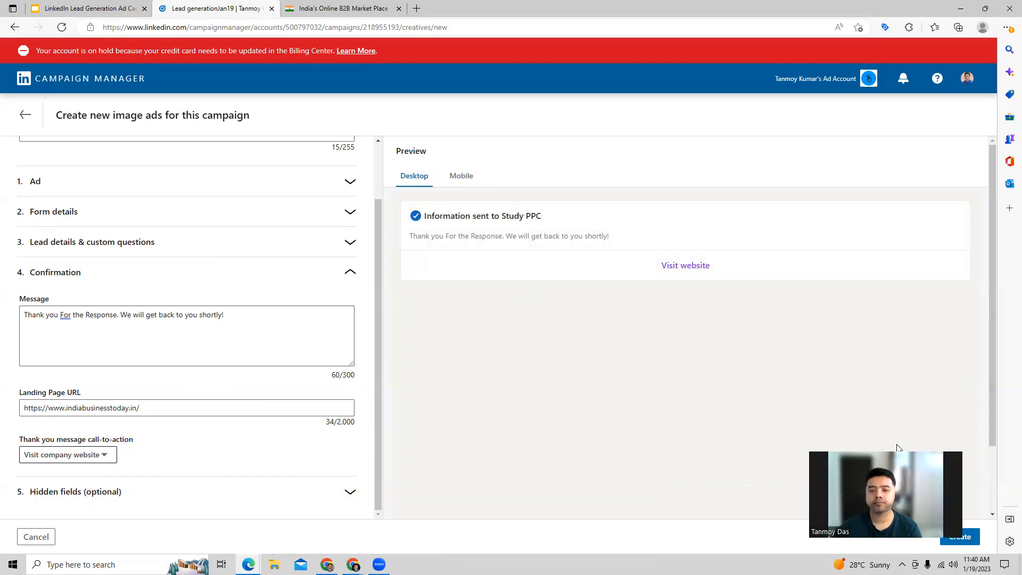
Create the image ad with its lead form and continue to Review & Launch
click(958, 537)
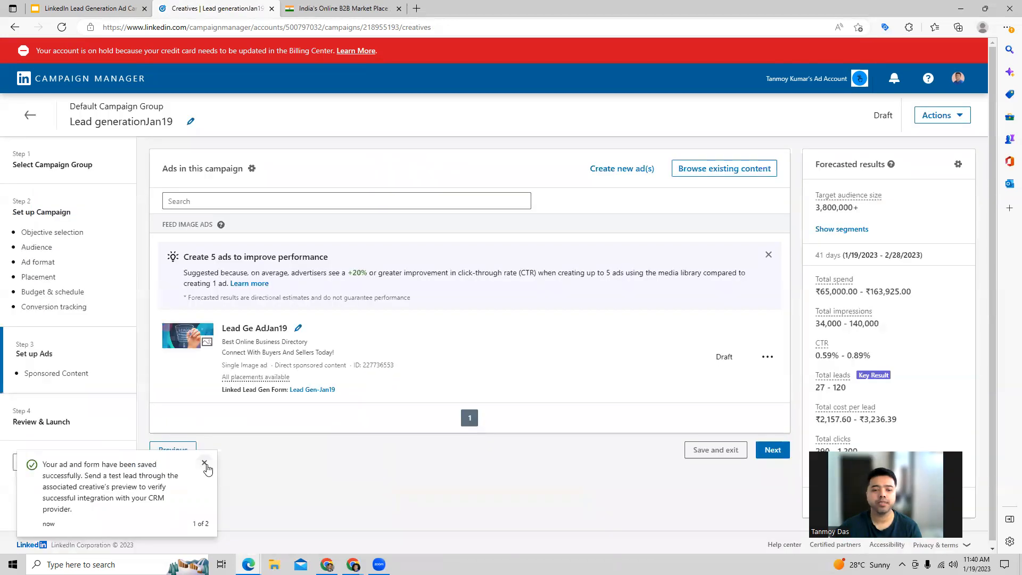
click(205, 464)
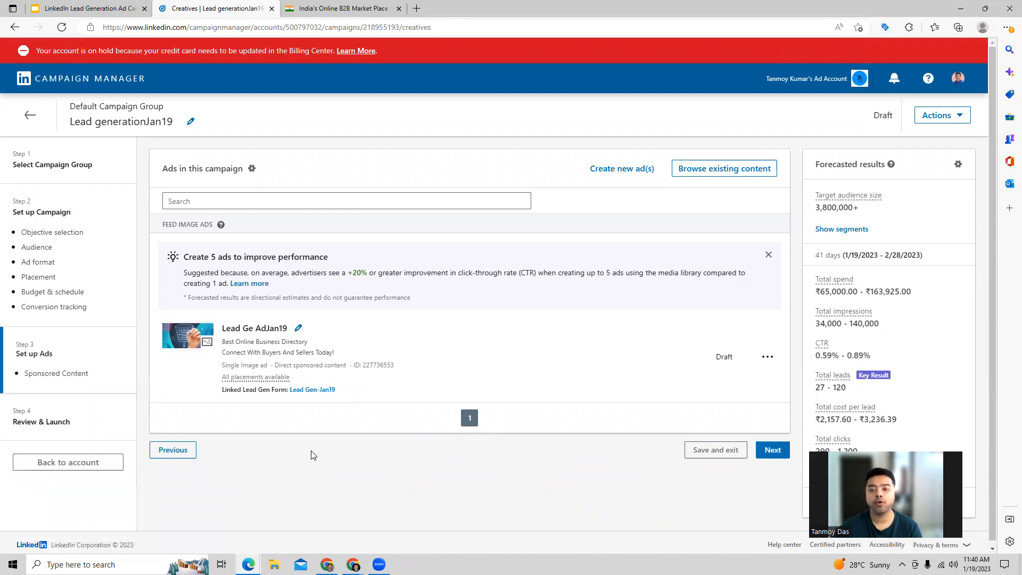
click(772, 450)
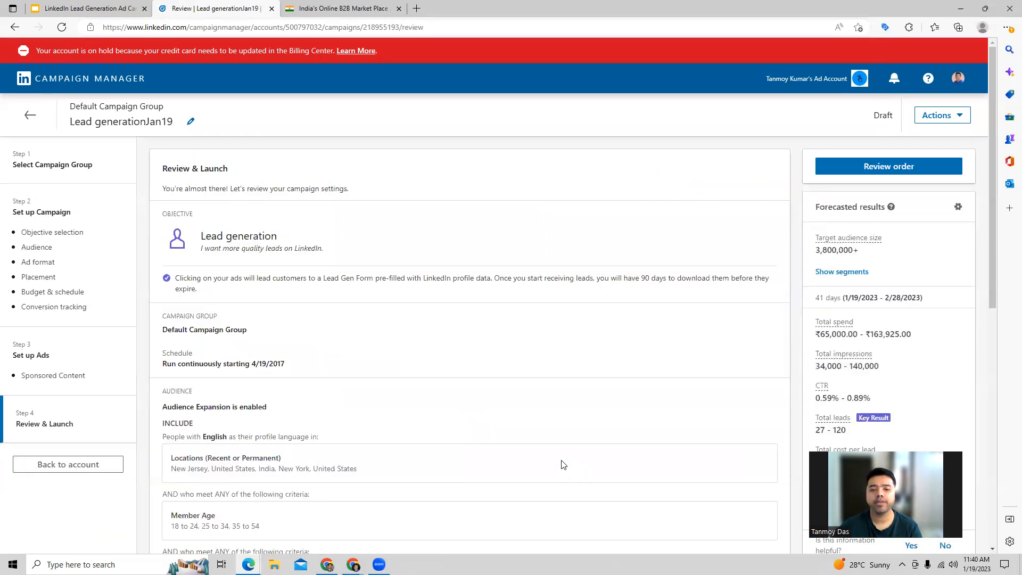
mouse_move(479, 366)
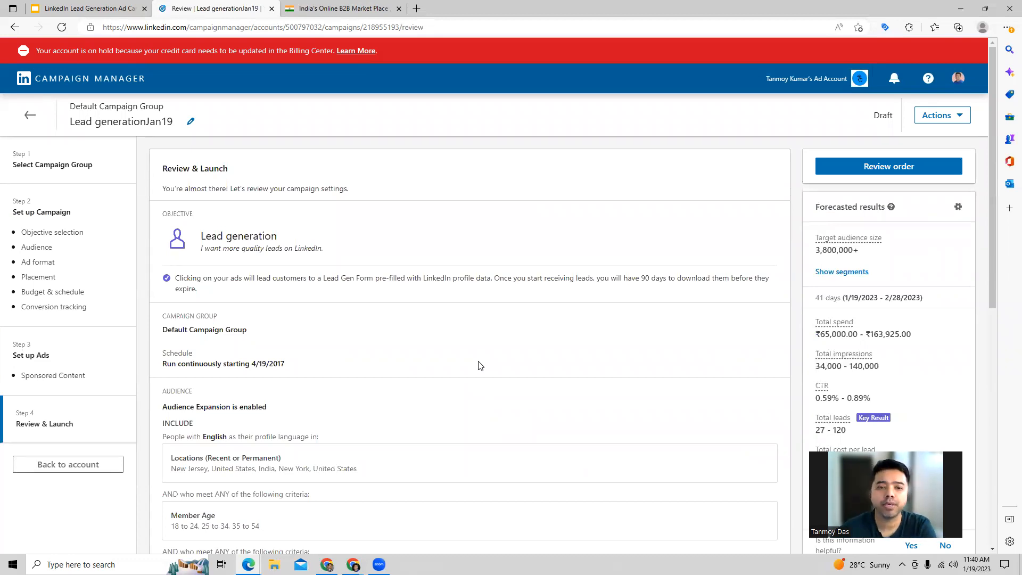
Review the summary, launch Lead generationJan19, and return to the account overview
scroll(down, 3)
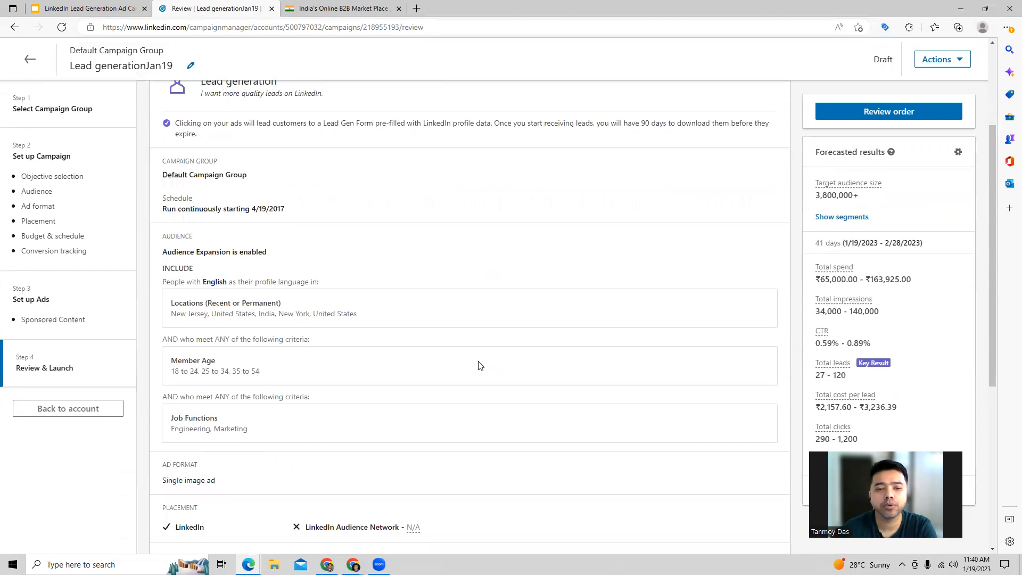
scroll(down, 3)
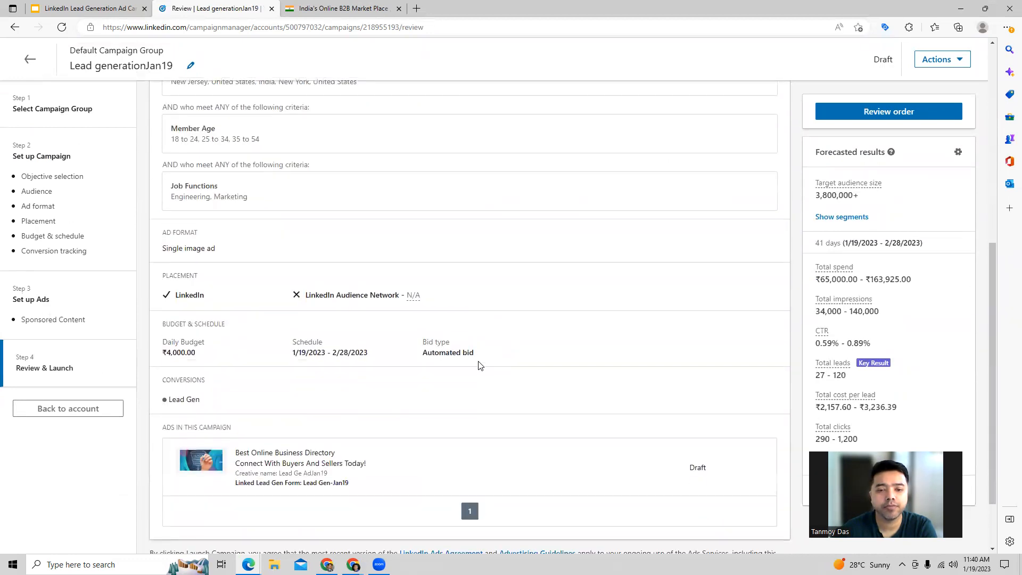
scroll(down, 3)
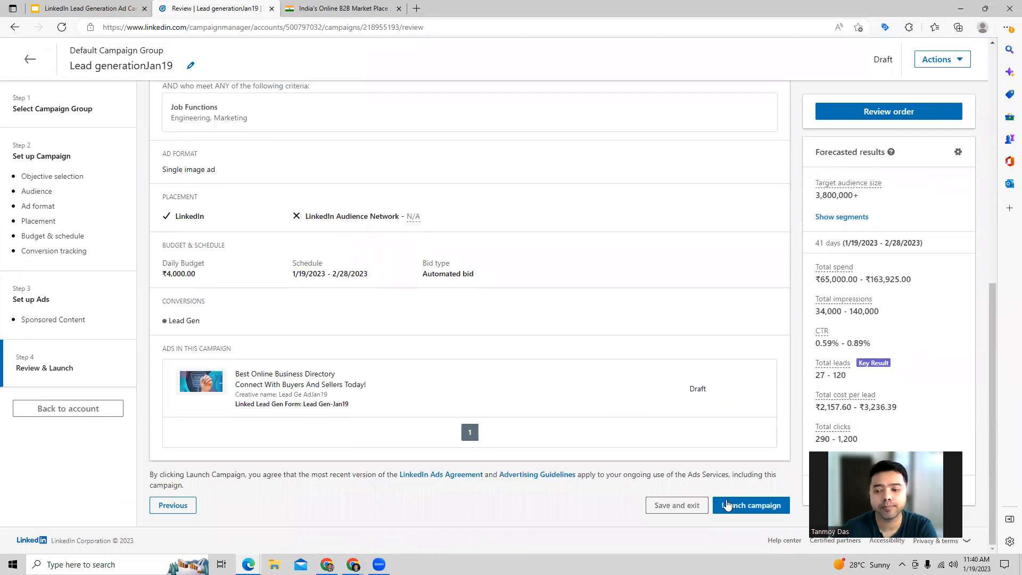
click(750, 505)
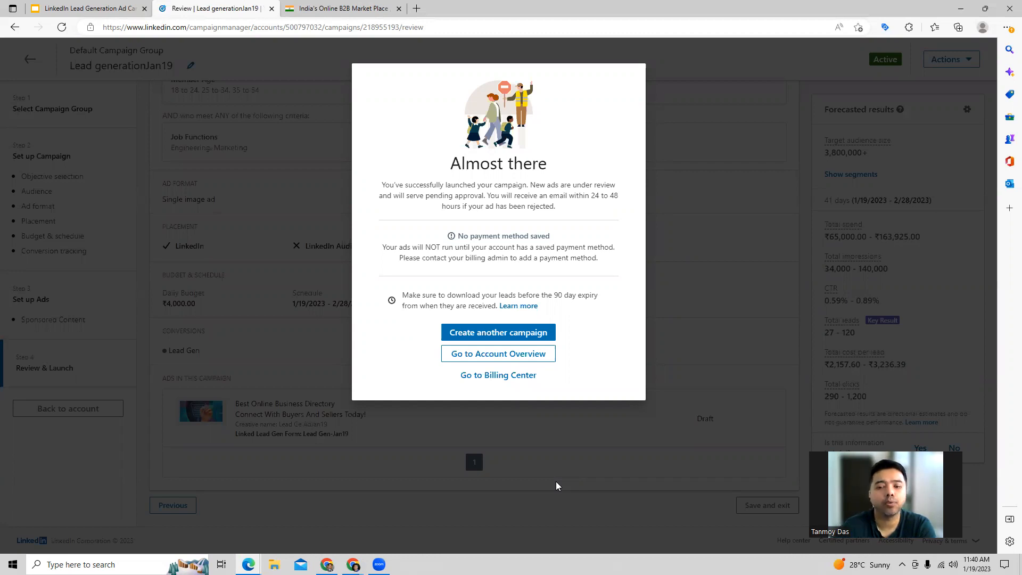
click(498, 353)
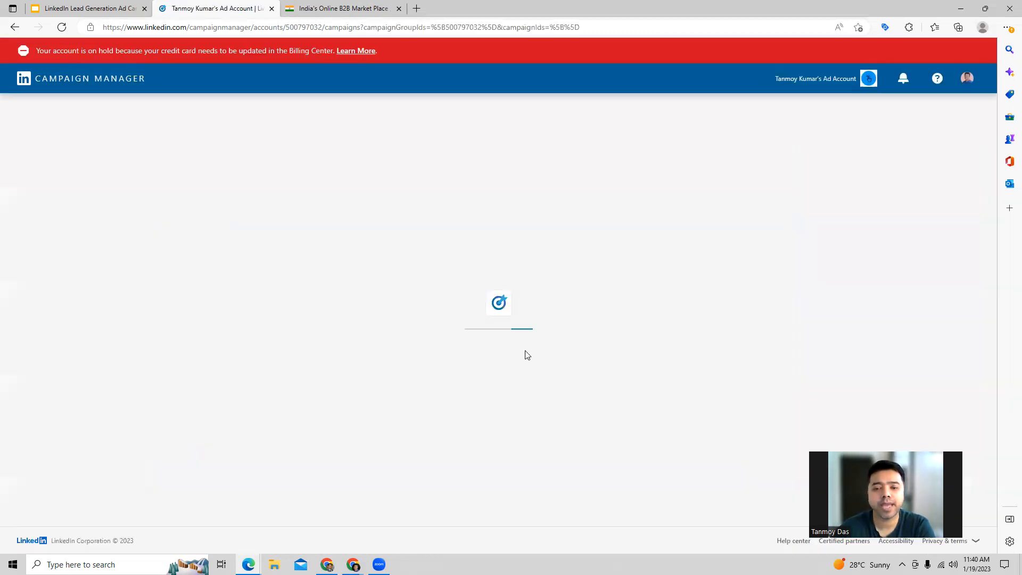